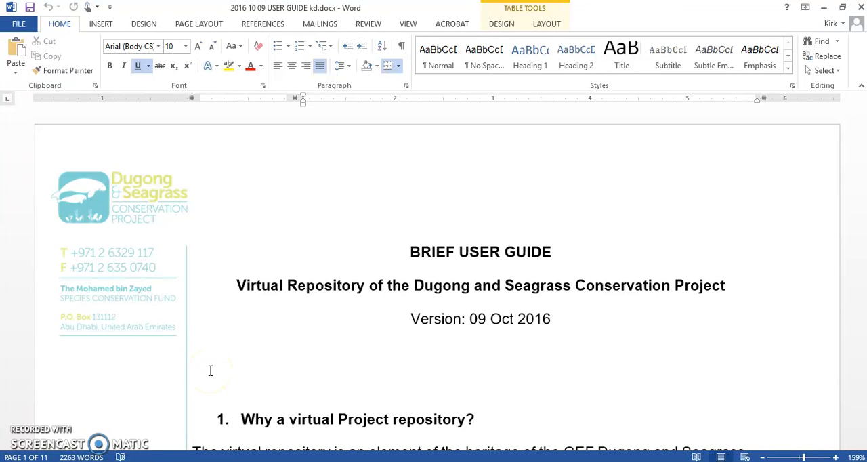
mouse_move(271, 355)
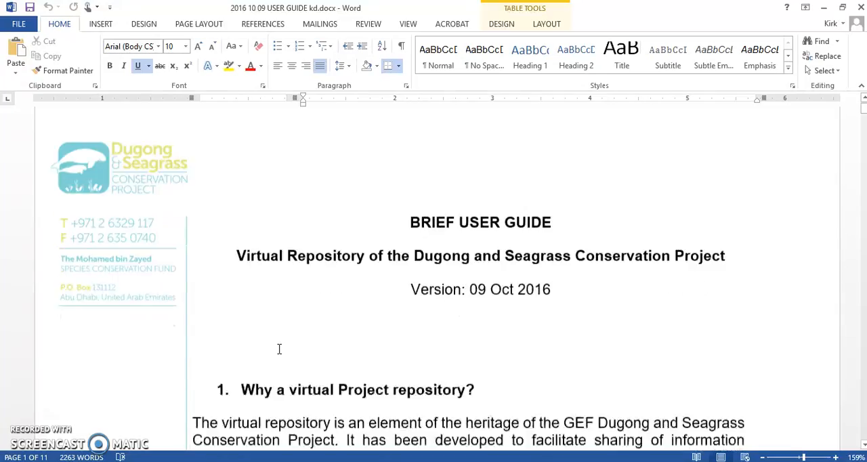
Scroll the Word user guide to Table 1, the Dropbox links to project countries' folders
scroll("down", 3)
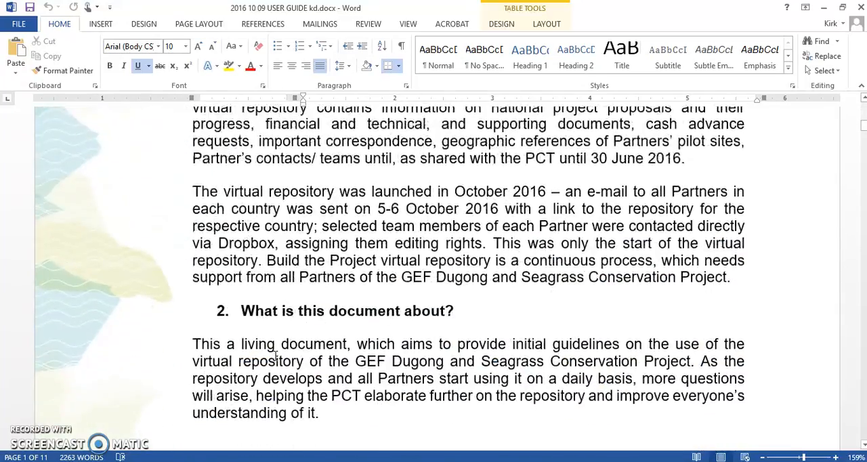
scroll("down", 3)
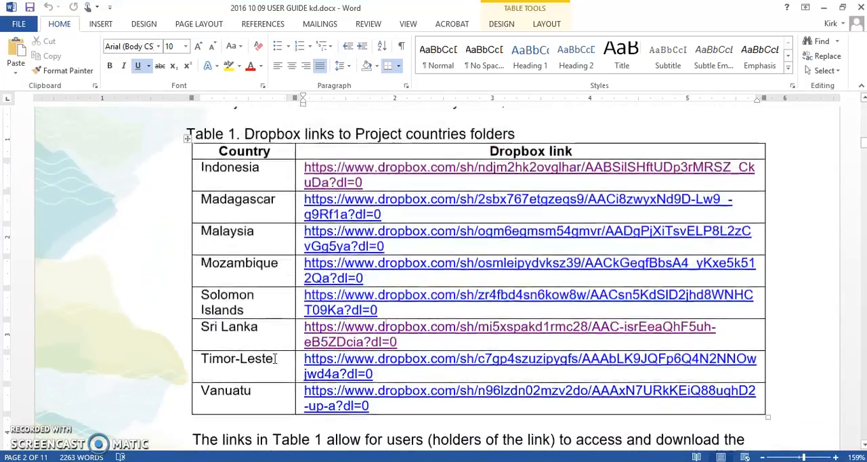
scroll("up", 3)
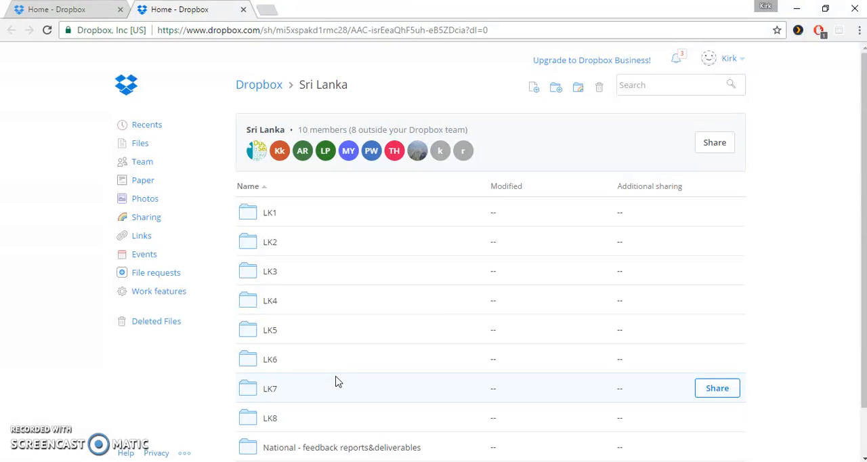
mouse_move(285, 212)
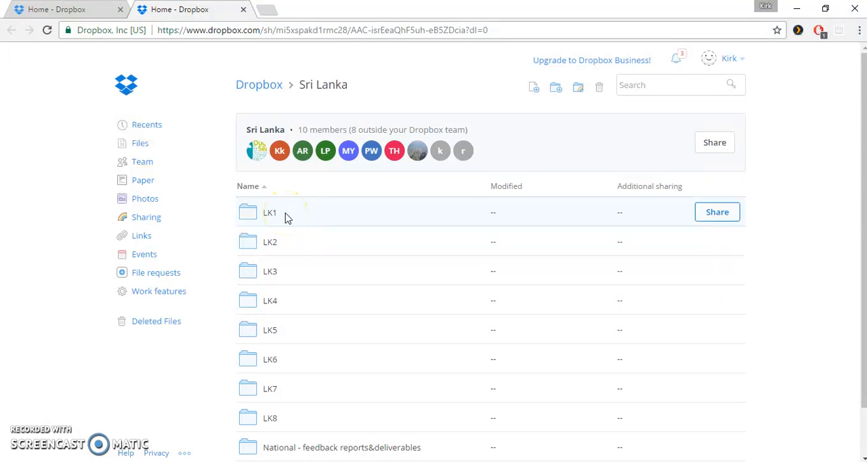
mouse_move(270, 417)
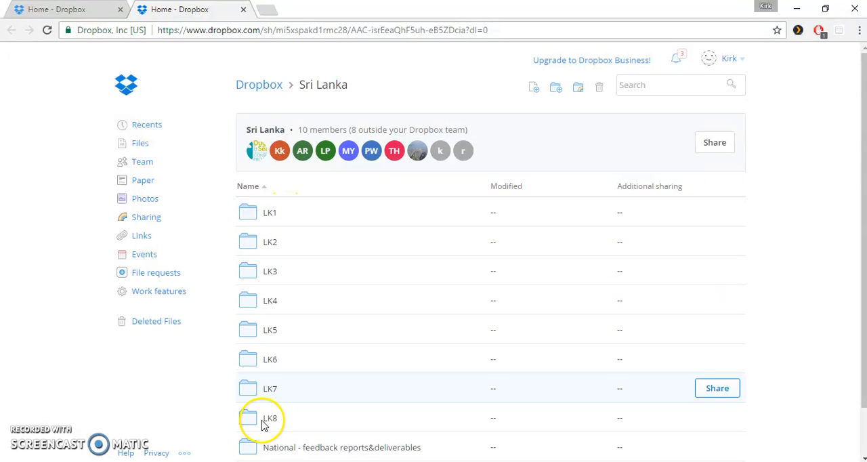
mouse_move(271, 417)
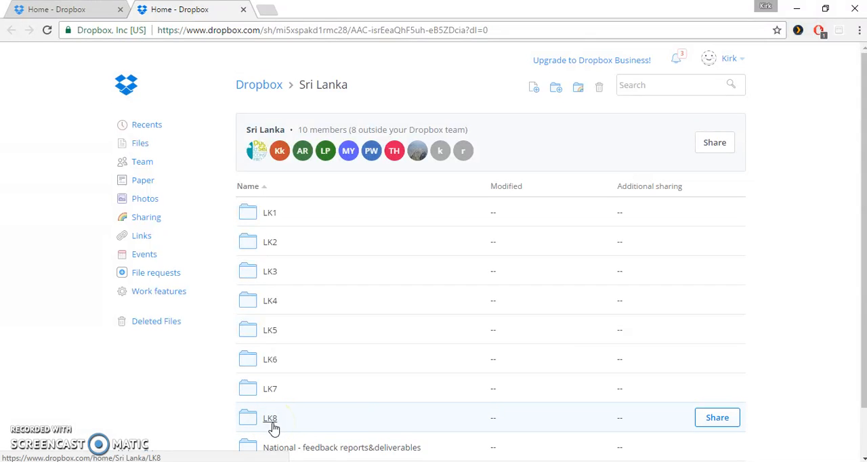
mouse_move(296, 398)
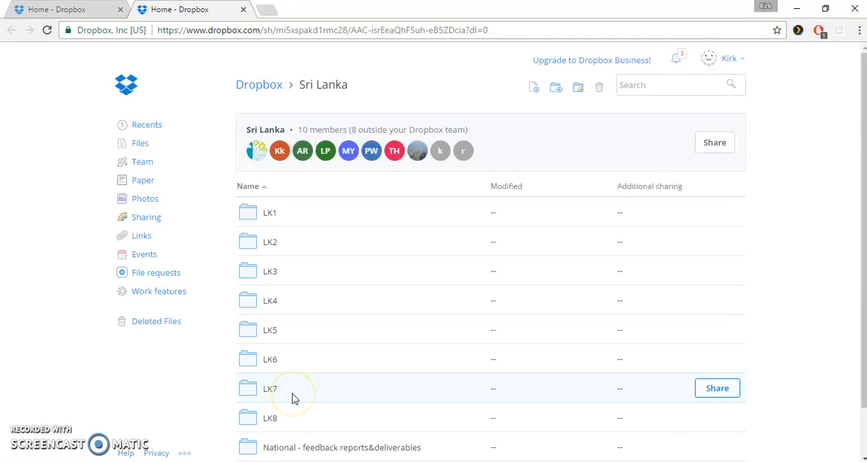
mouse_move(293, 399)
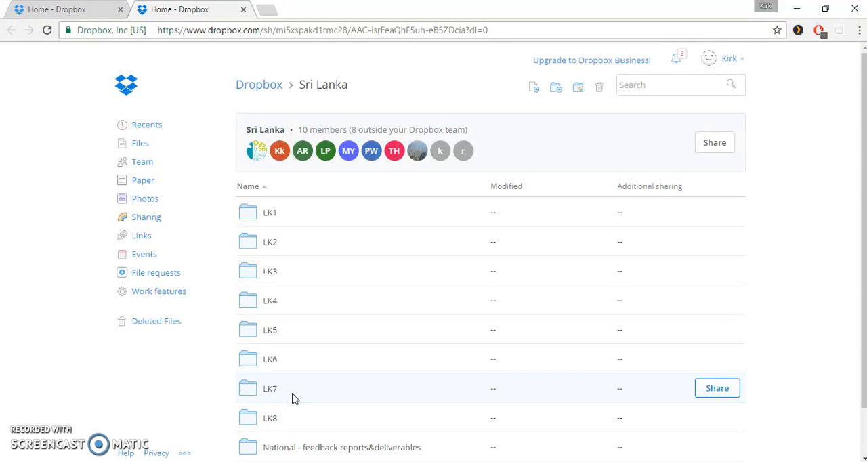
mouse_move(306, 241)
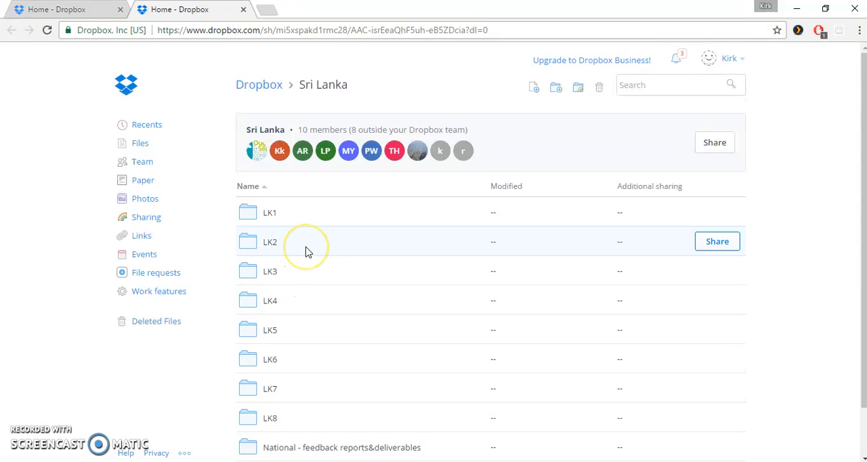
scroll("down", 3)
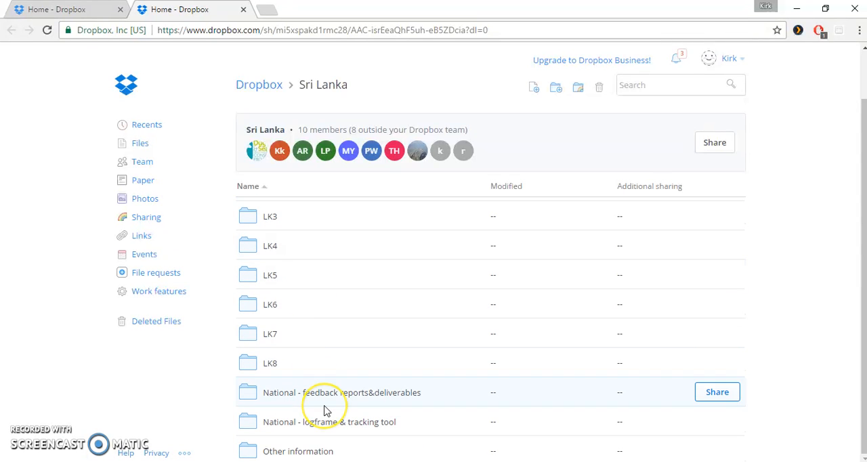
mouse_move(328, 409)
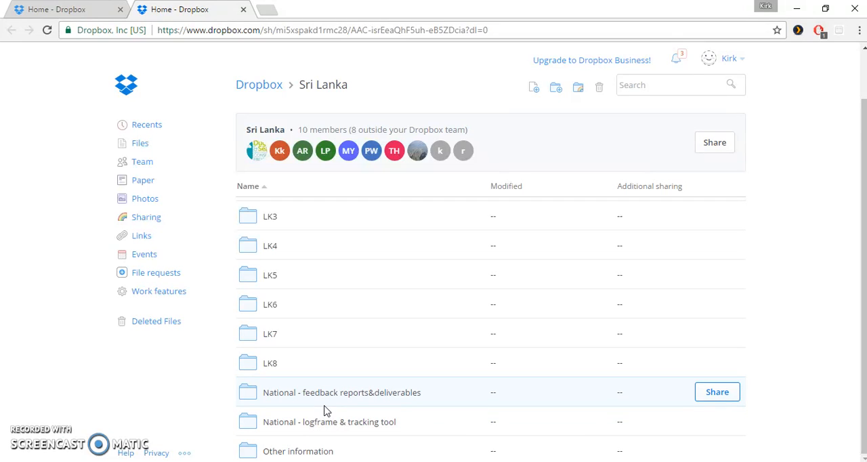
mouse_move(324, 425)
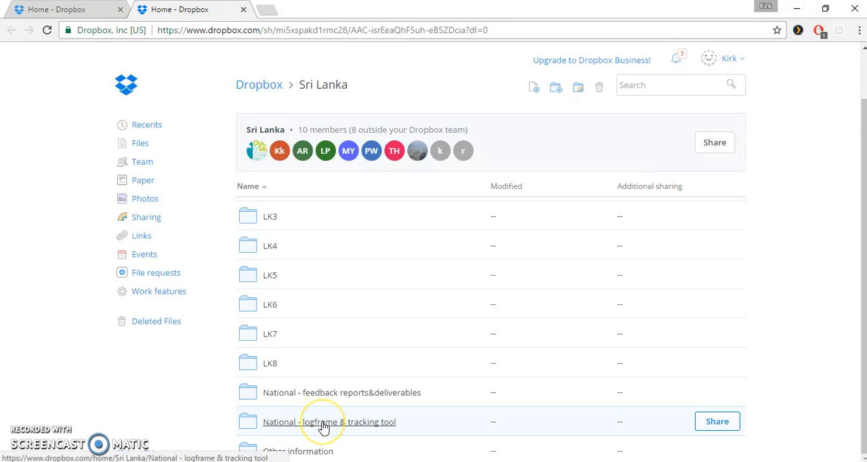
mouse_move(332, 451)
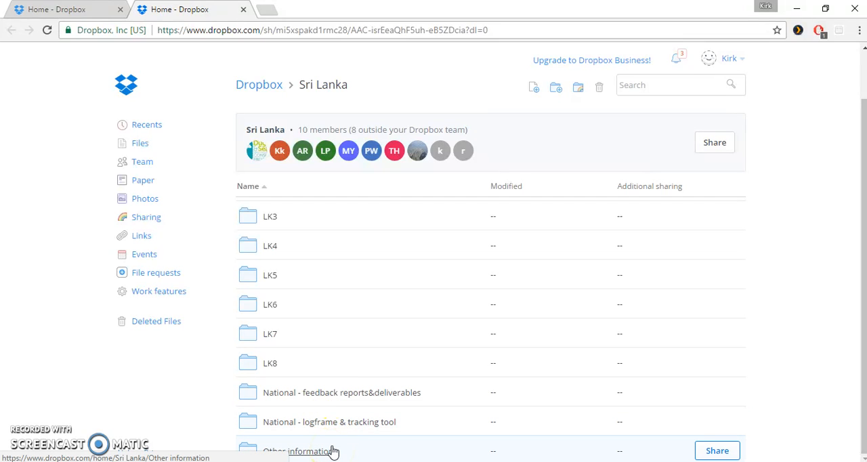
mouse_move(344, 417)
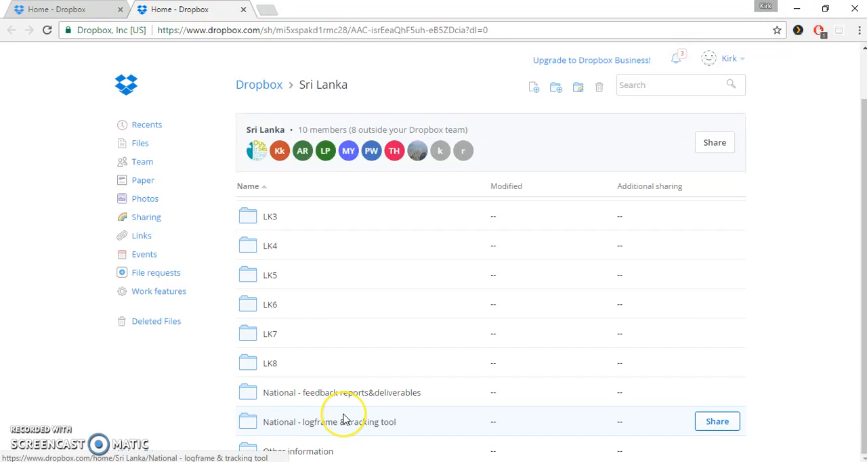
mouse_move(344, 417)
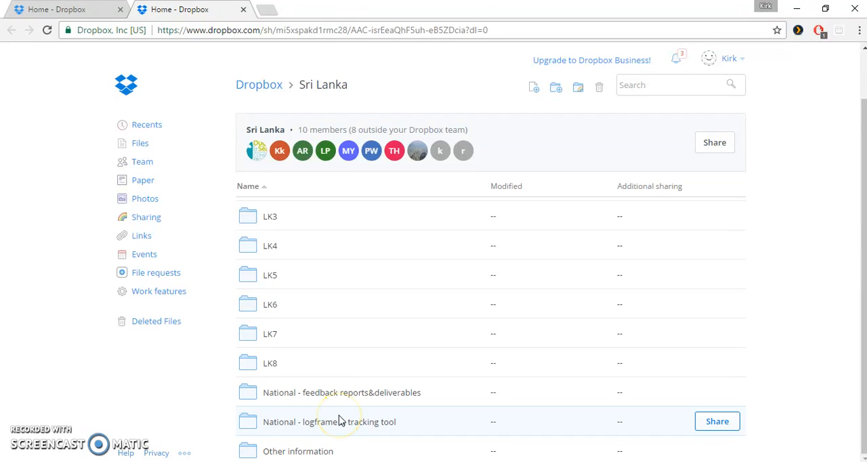
scroll("up", 3)
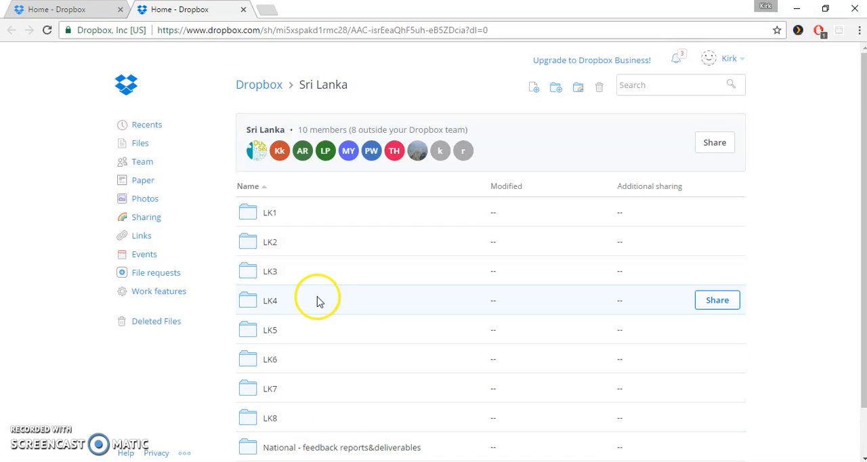
Go into the LK2 site folder from the Sri Lanka folder list
double_click(270, 241)
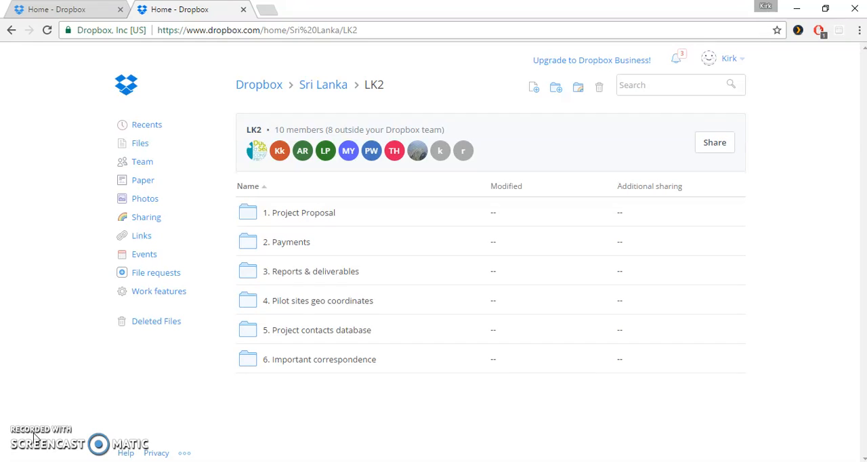
mouse_move(338, 212)
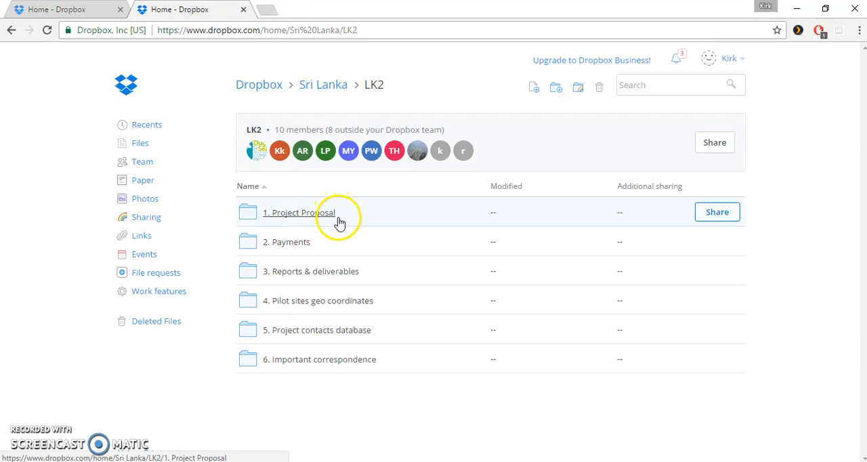
mouse_move(390, 271)
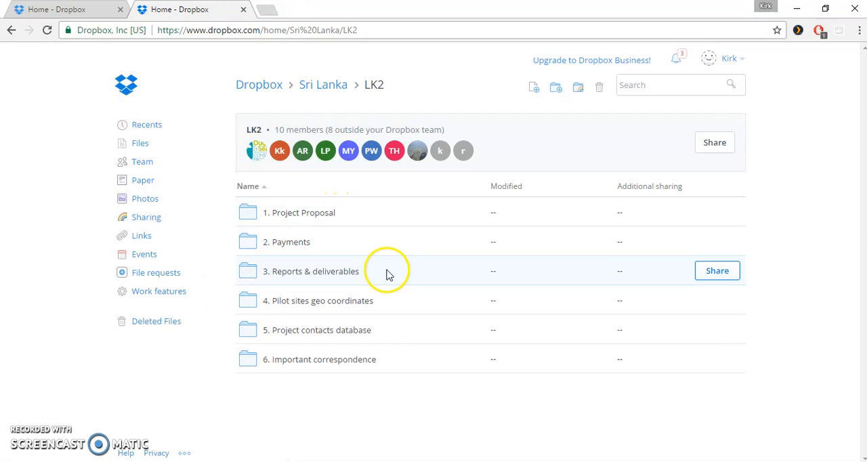
mouse_move(396, 296)
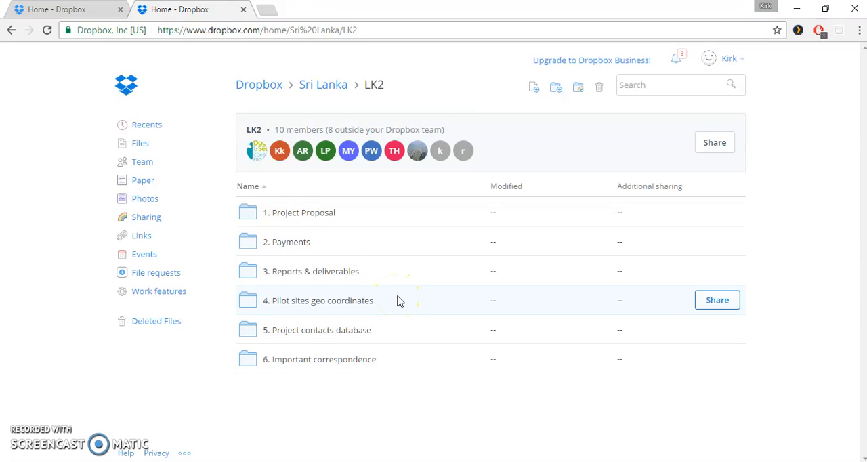
mouse_move(406, 330)
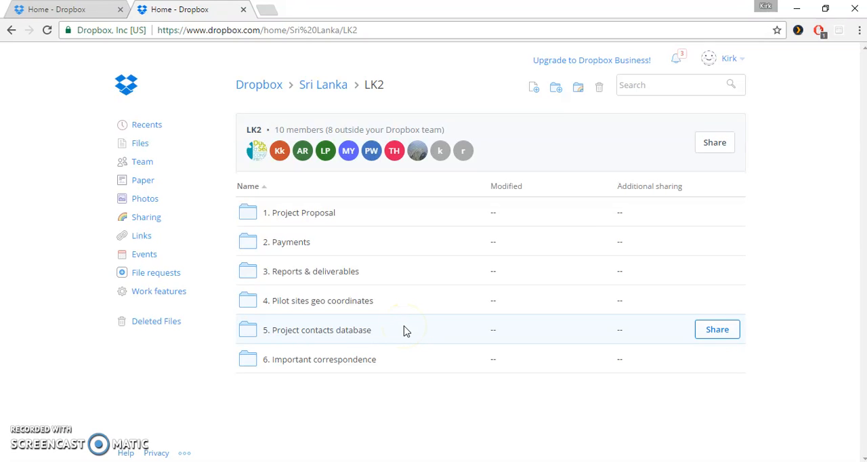
mouse_move(400, 359)
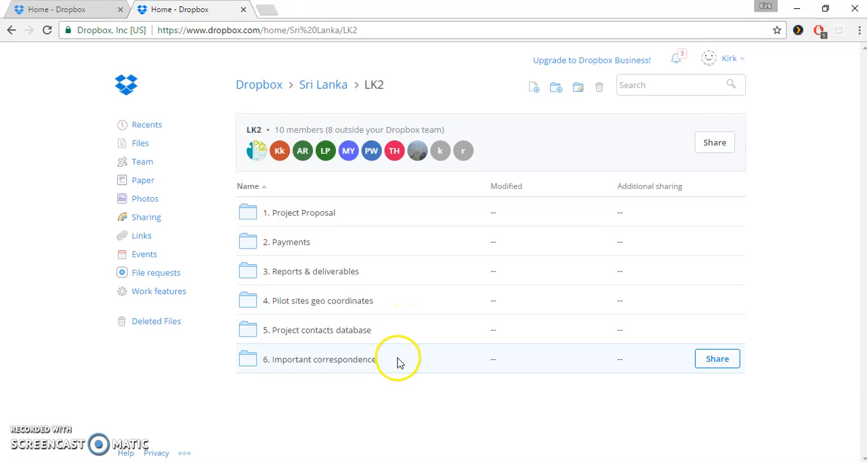
mouse_move(332, 211)
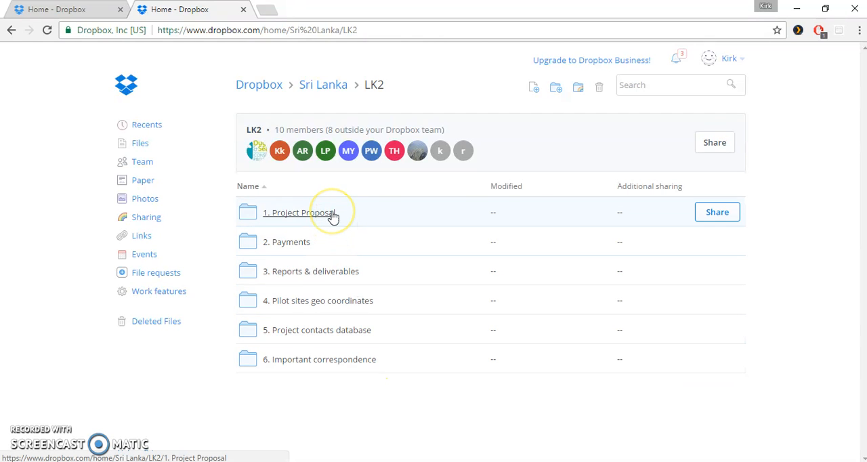
Go into 1. Project Proposal, then 2. PPG concept 2013, and list its parent folders
left_click(298, 211)
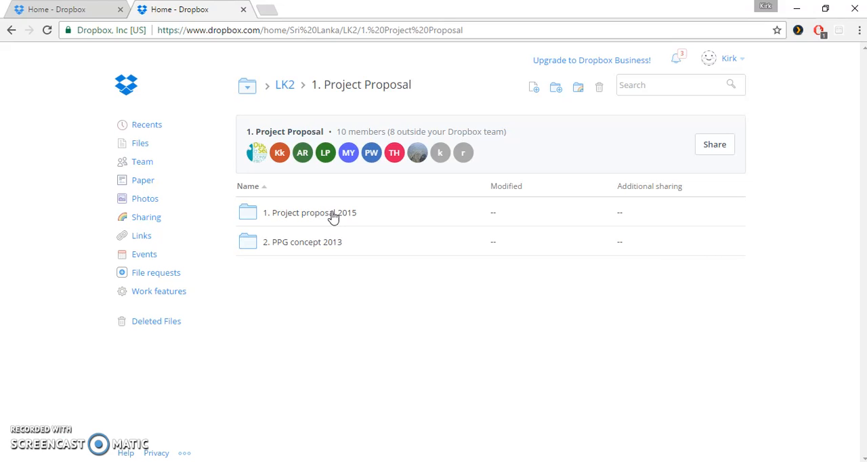
mouse_move(322, 241)
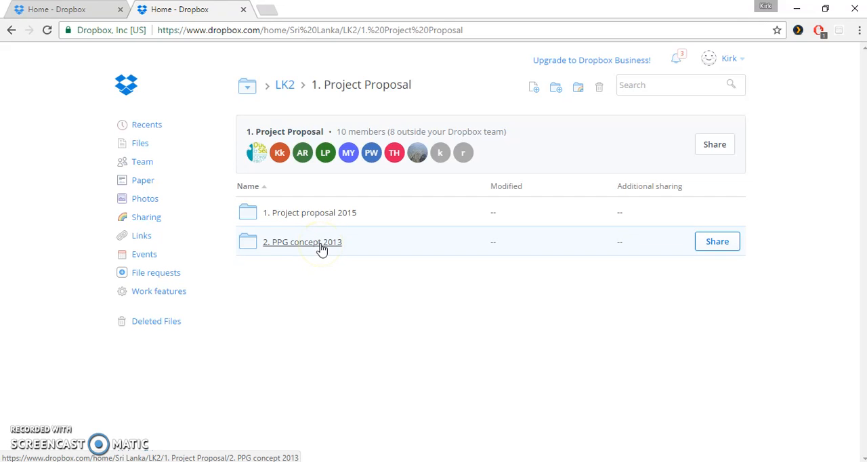
left_click(302, 241)
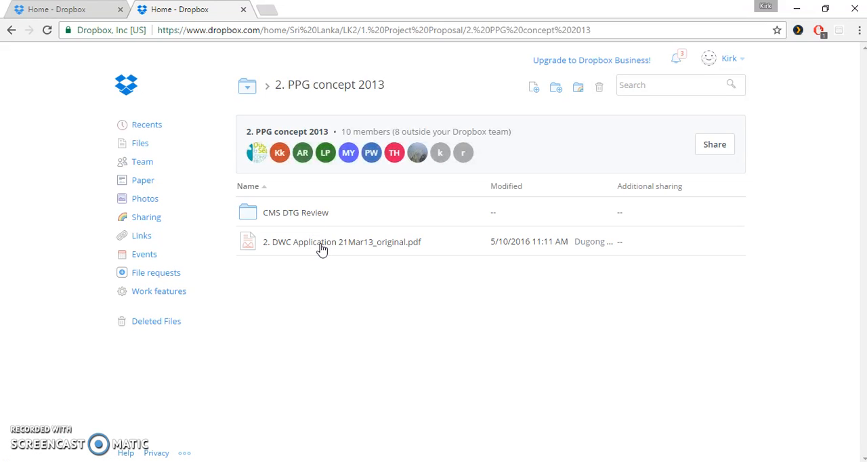
mouse_move(323, 241)
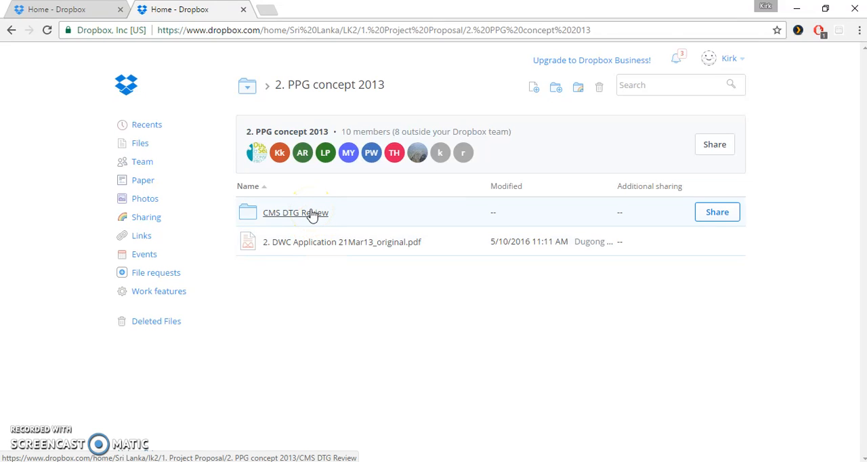
left_click(248, 84)
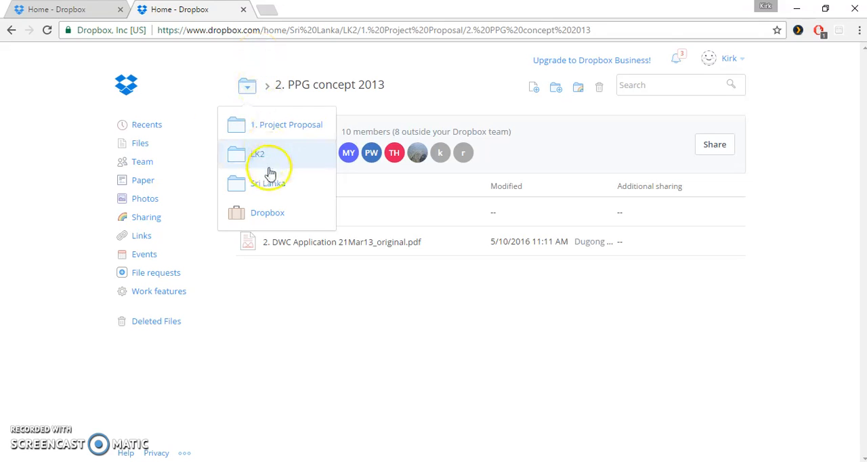
Go up to 1. Project Proposal and list the folders above Project proposal 2015
left_click(287, 125)
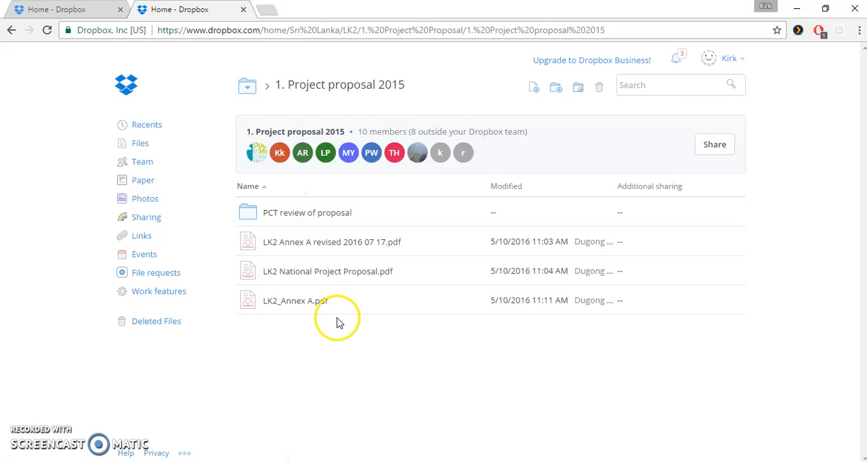
mouse_move(332, 301)
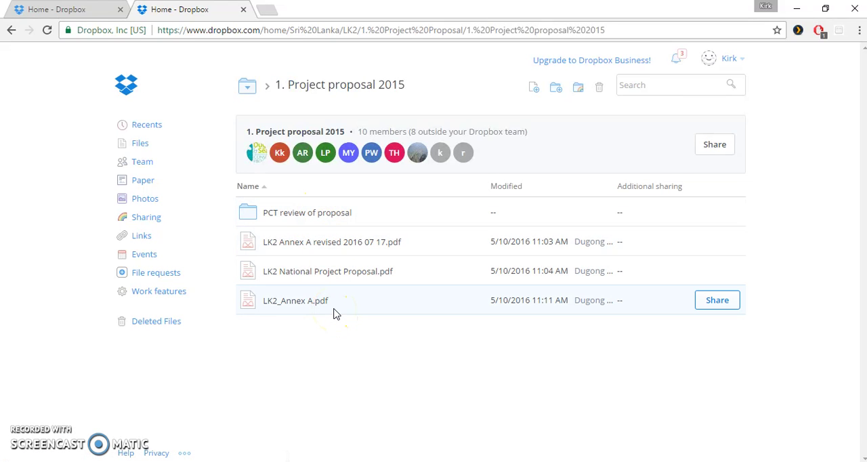
mouse_move(246, 88)
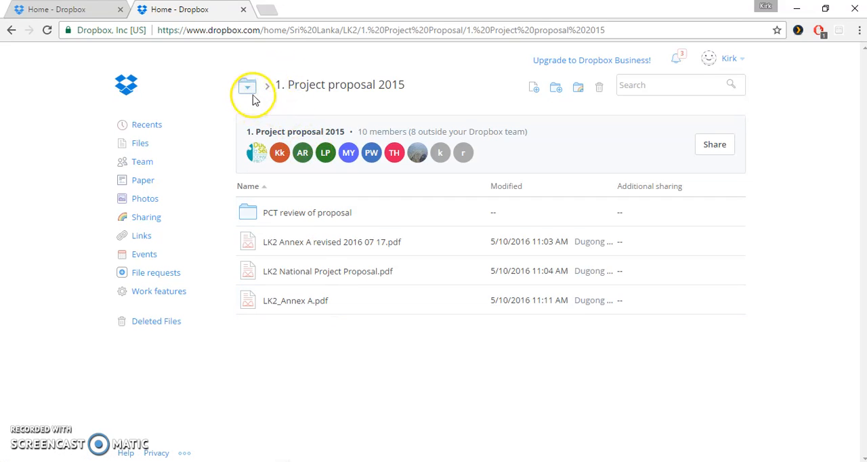
left_click(246, 87)
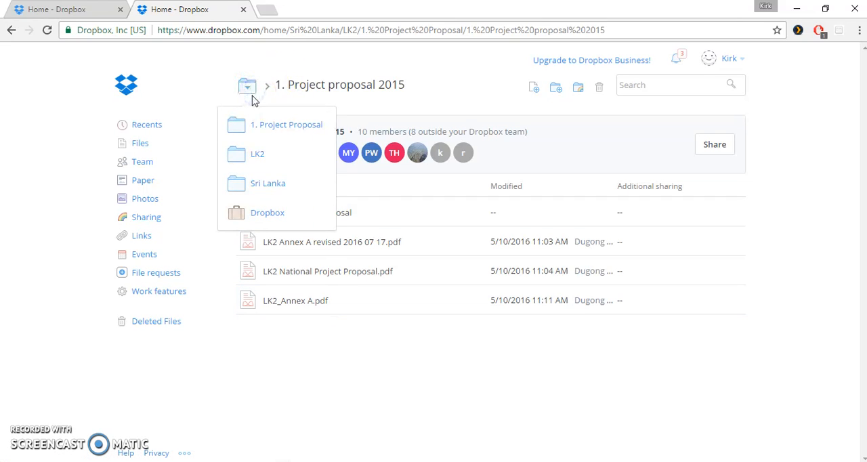
Jump to LK2, go into 2. Payments and select the LK2 CAR#1.pdf file
left_click(258, 155)
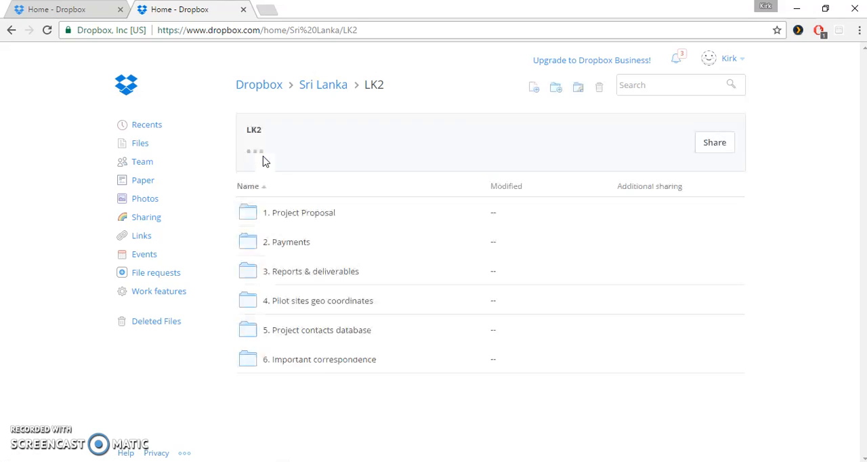
mouse_move(291, 242)
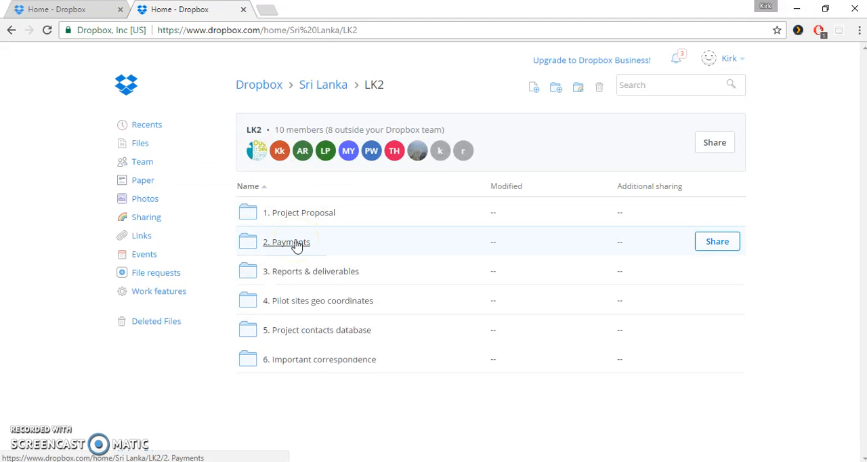
left_click(286, 241)
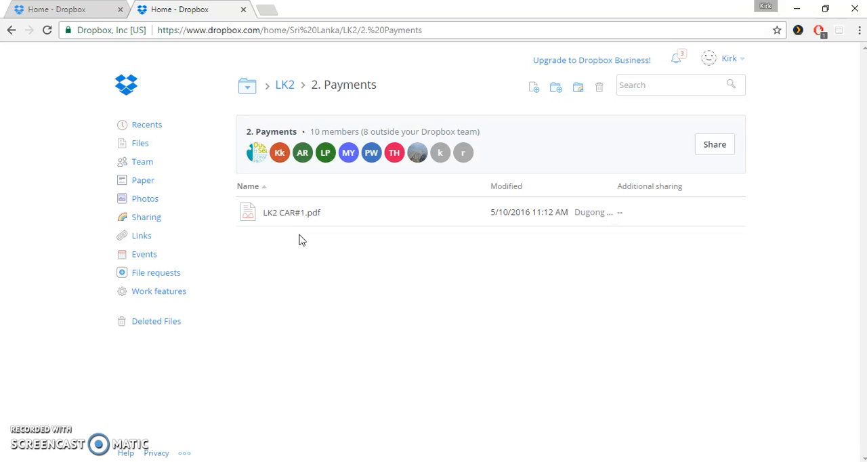
mouse_move(291, 211)
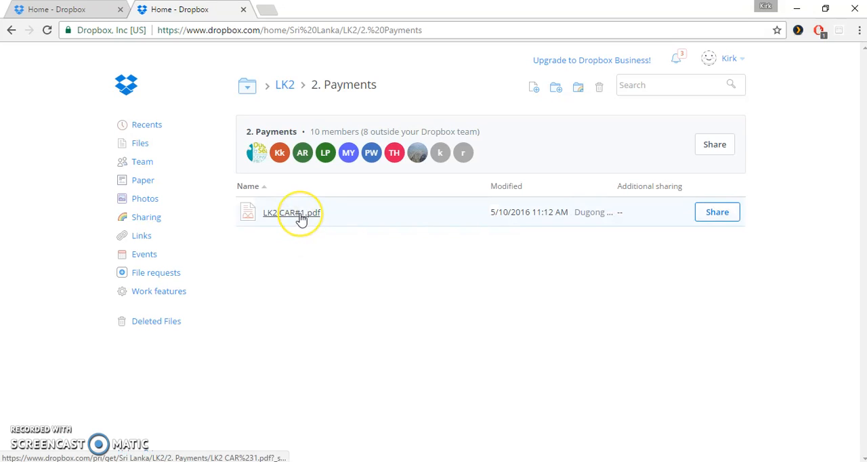
left_click(287, 211)
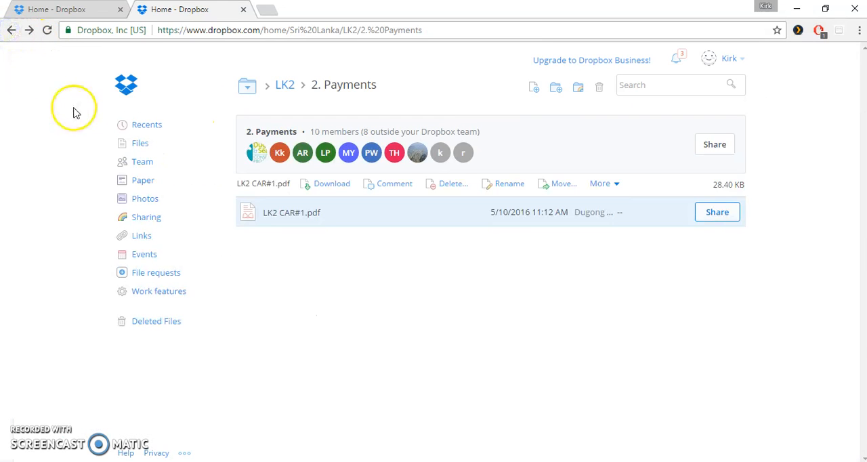
Go back to LK2 and into 3. Reports & deliverables with its Year 2015–2018 folders
left_click(284, 84)
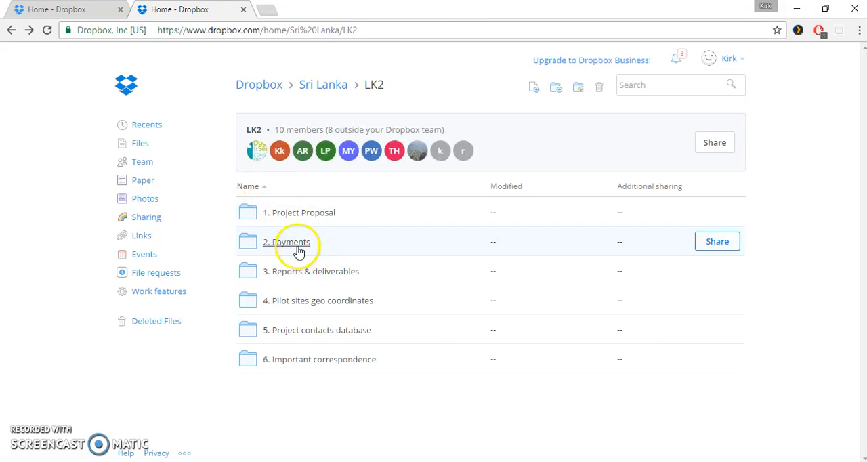
mouse_move(305, 271)
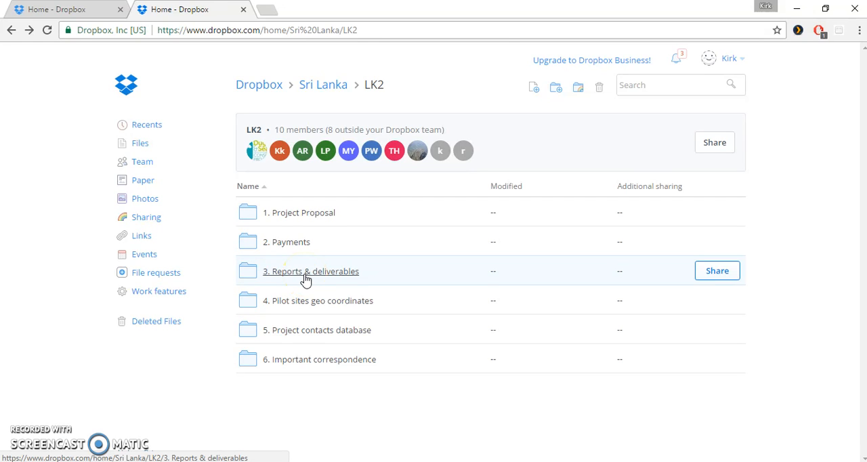
left_click(310, 271)
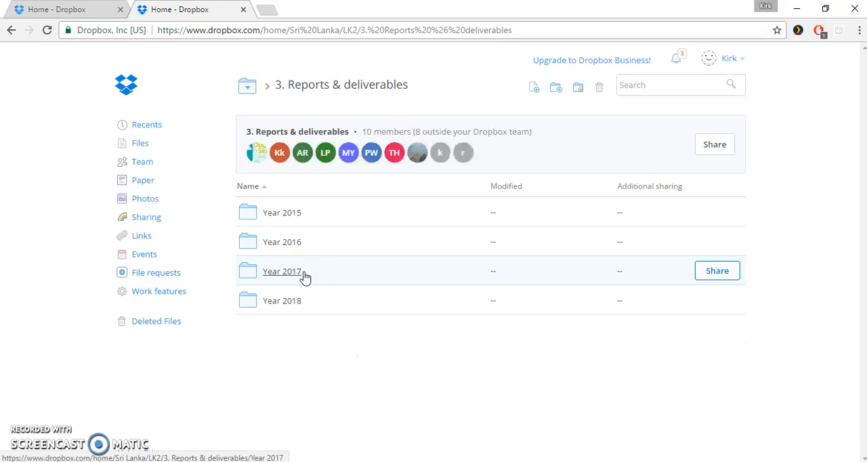
mouse_move(369, 227)
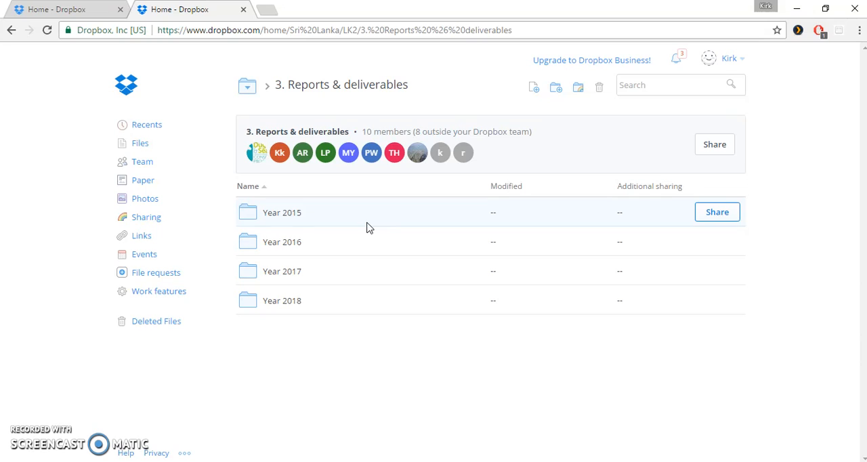
mouse_move(341, 256)
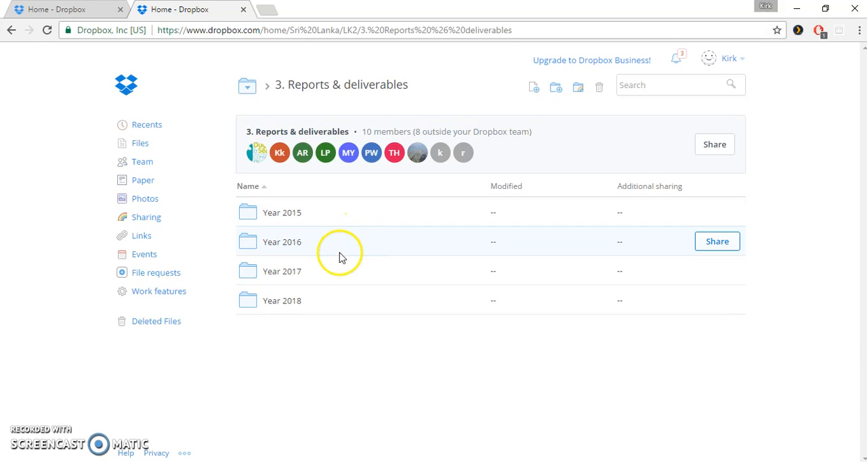
mouse_move(291, 271)
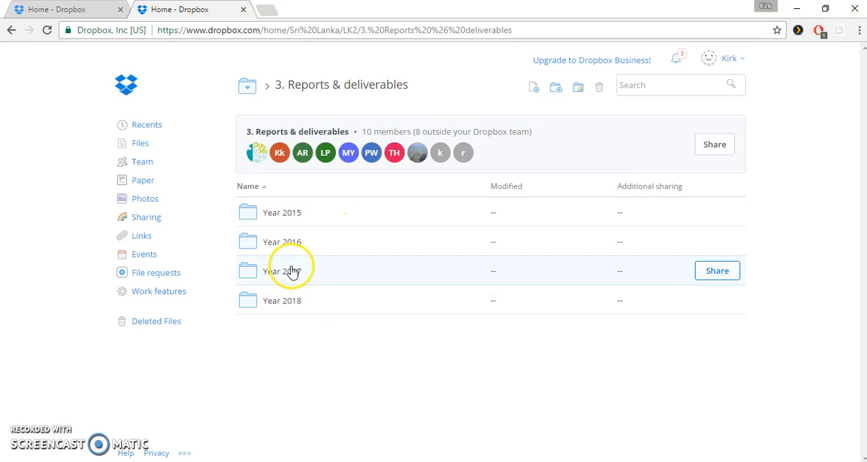
mouse_move(293, 241)
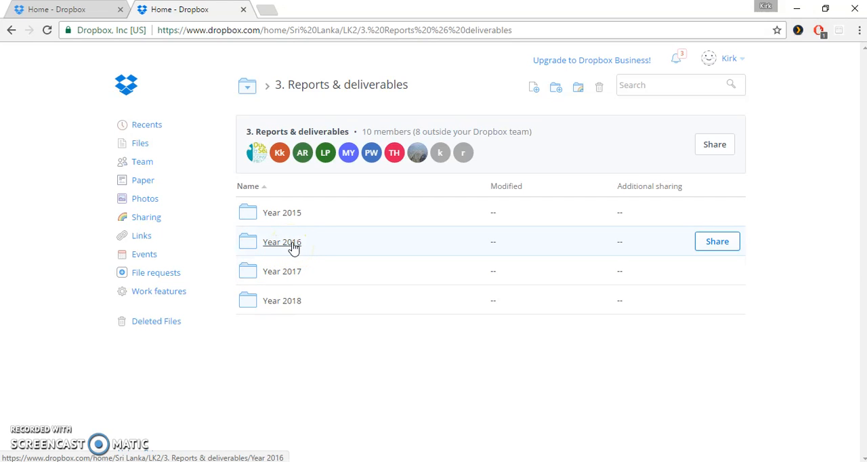
Go into the Year 2016 reports folder
left_click(282, 241)
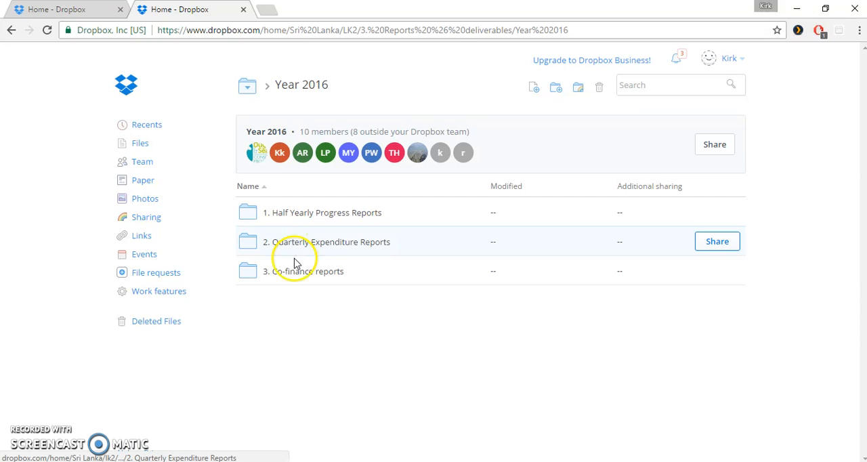
mouse_move(287, 284)
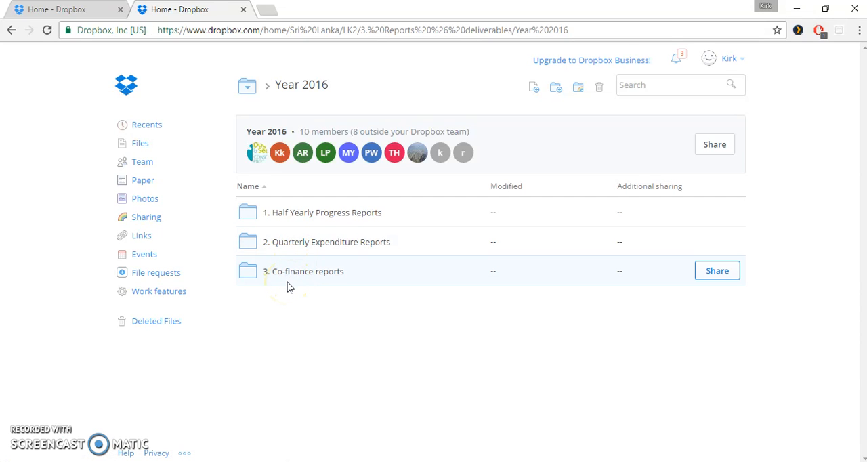
mouse_move(327, 241)
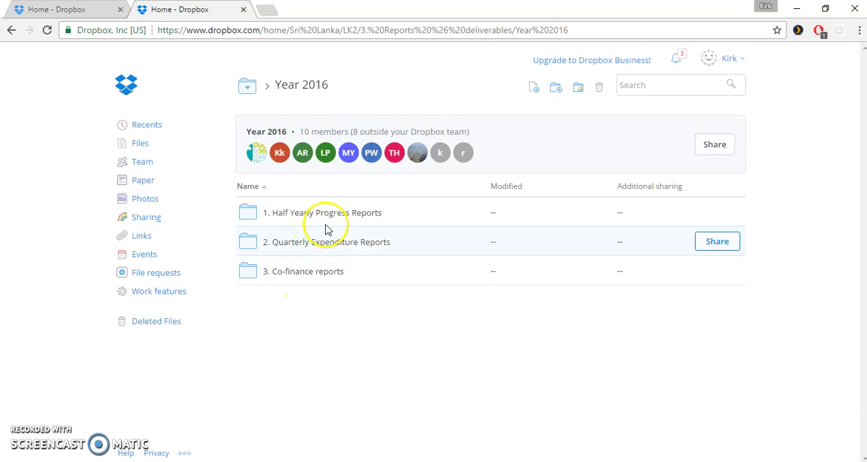
mouse_move(323, 241)
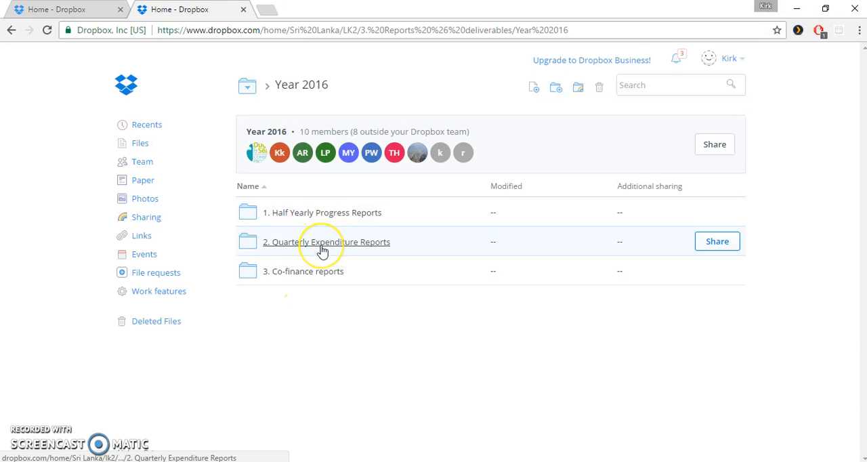
mouse_move(317, 271)
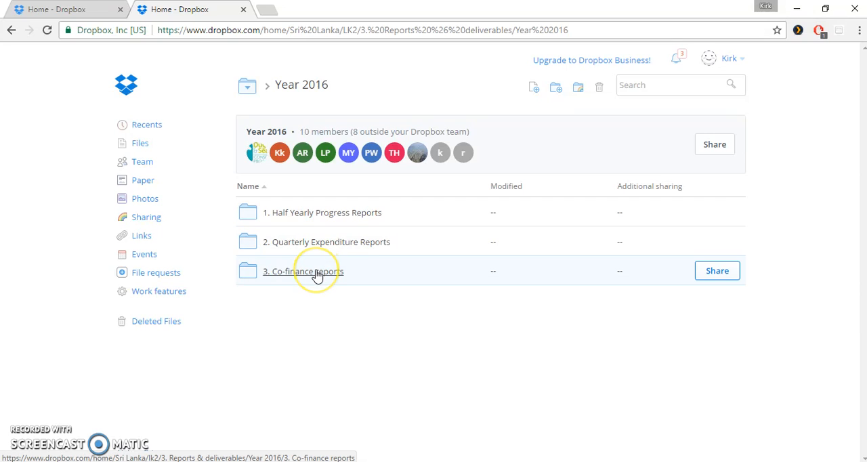
mouse_move(332, 241)
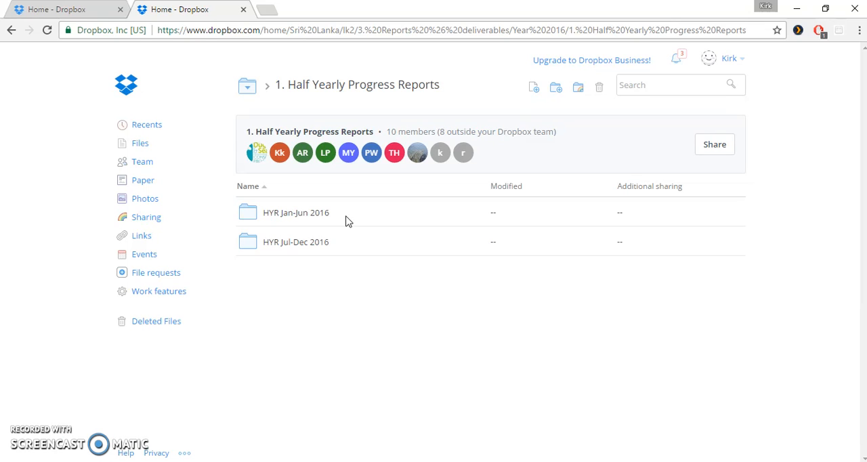
mouse_move(333, 212)
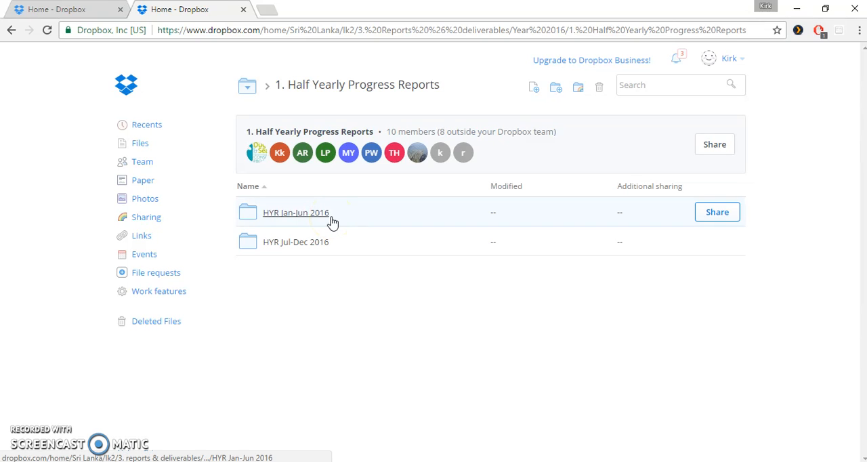
mouse_move(295, 241)
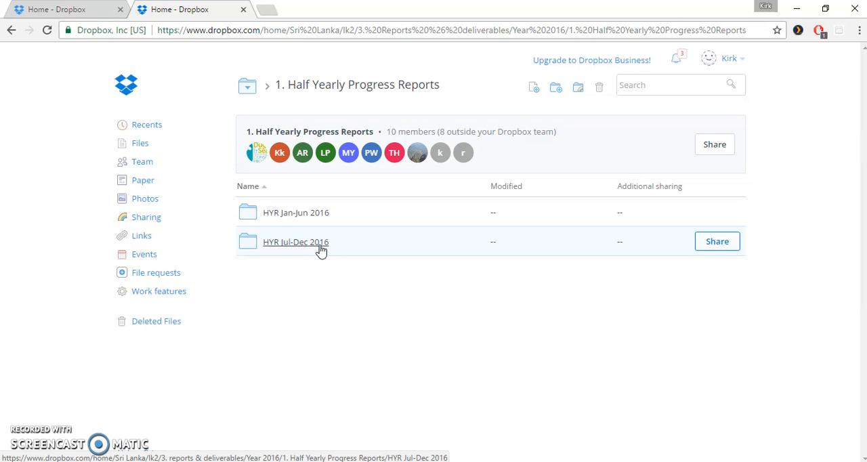
mouse_move(317, 211)
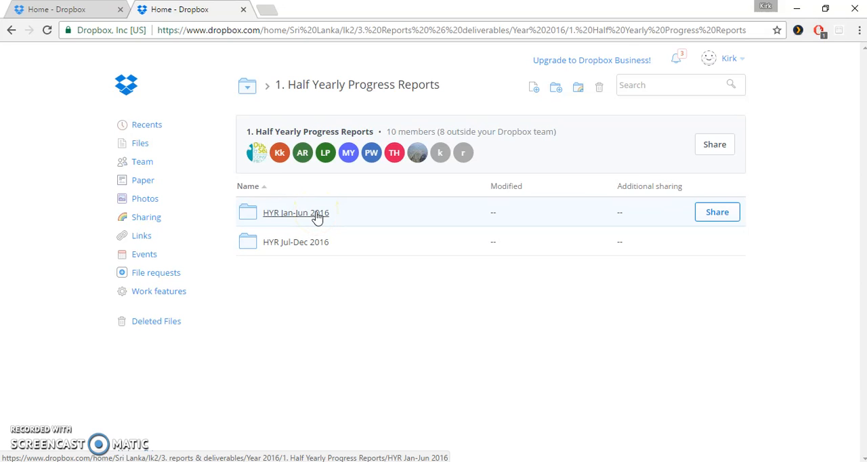
Go into HYR Jan-Jun 2016 with its report PDF and supporting docs folder
left_click(295, 212)
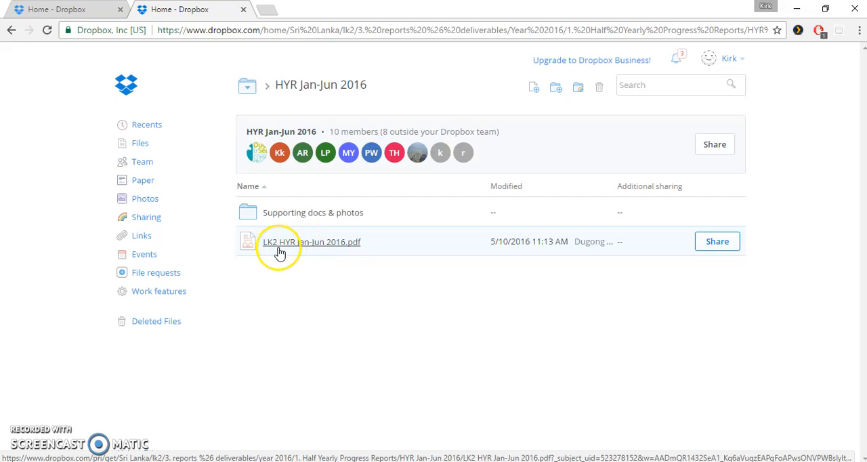
mouse_move(279, 252)
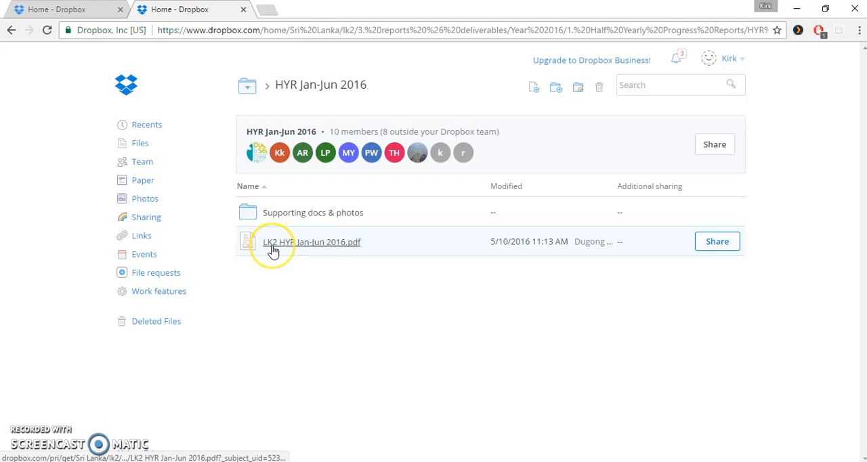
mouse_move(293, 252)
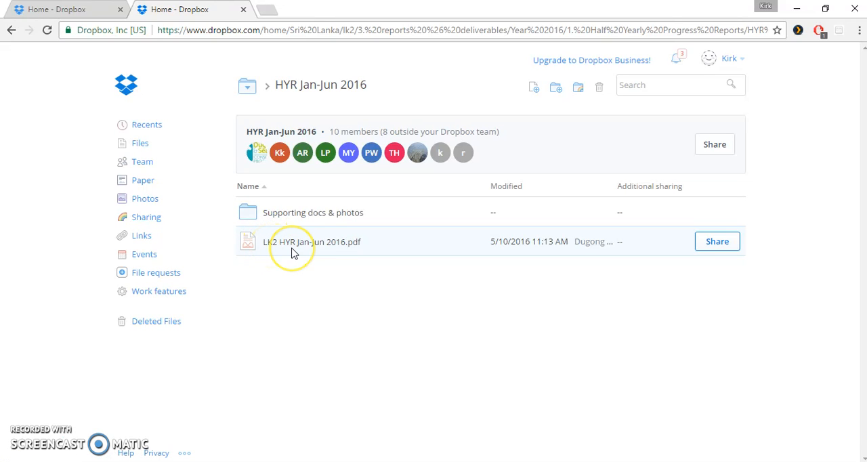
mouse_move(304, 242)
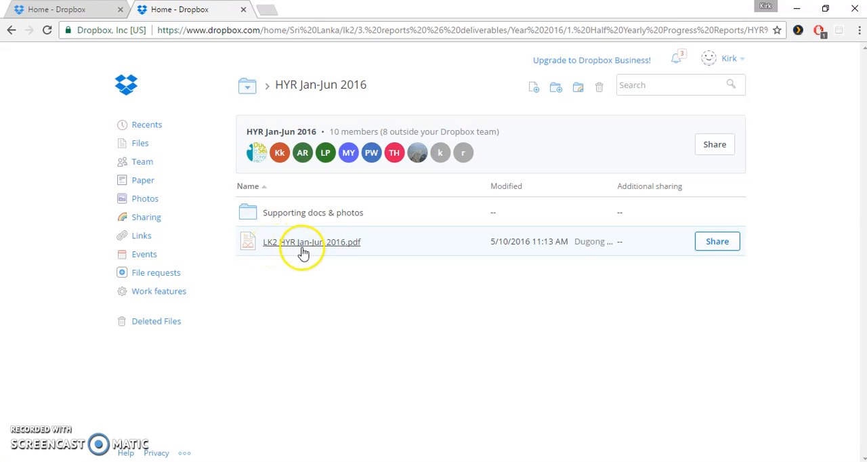
left_click(312, 241)
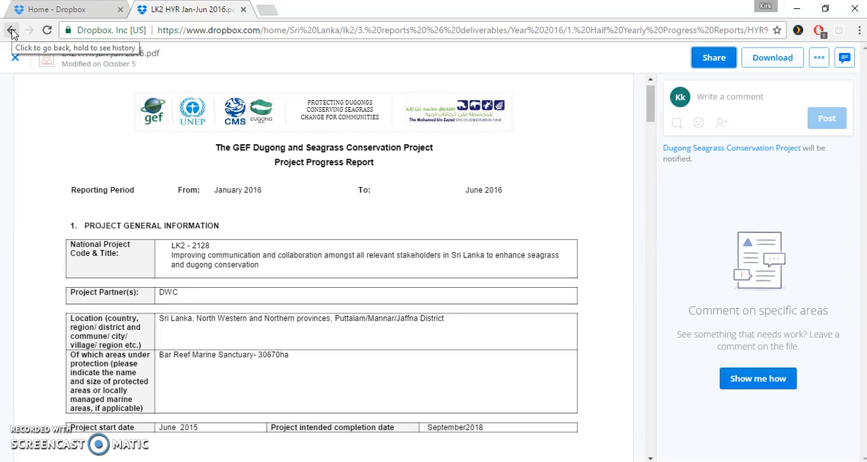
left_click(11, 30)
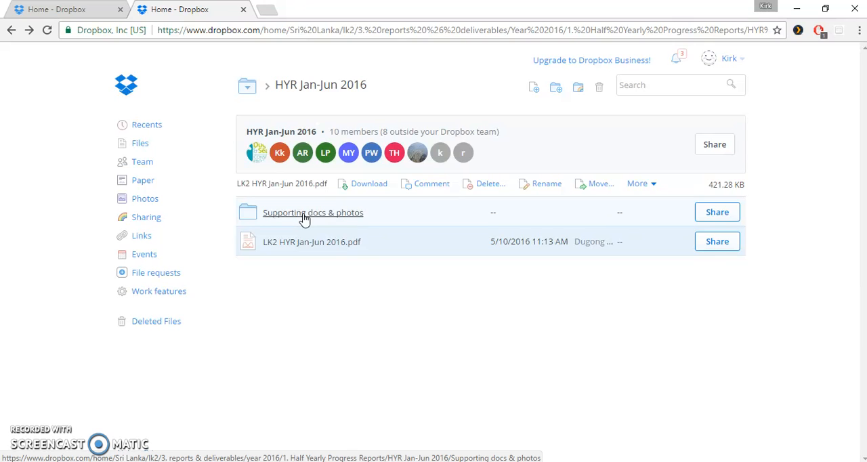
View Supporting docs & photos with LK2 Communication network.pdf, then return to Half Yearly Progress Reports
left_click(311, 212)
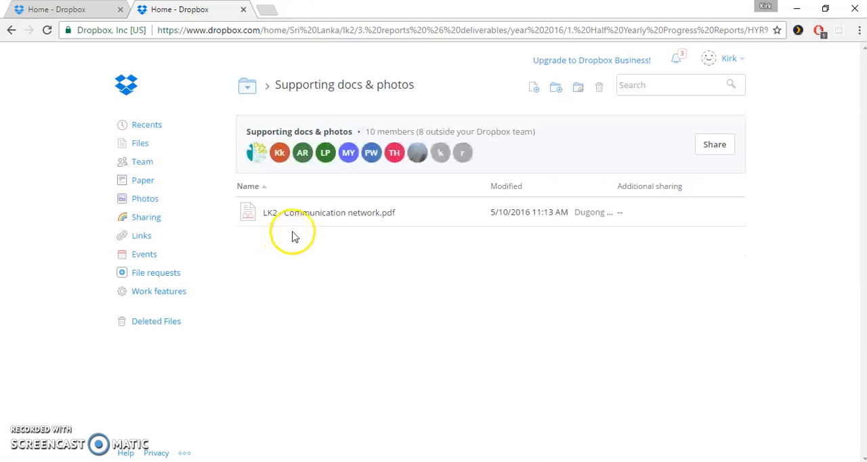
left_click(11, 30)
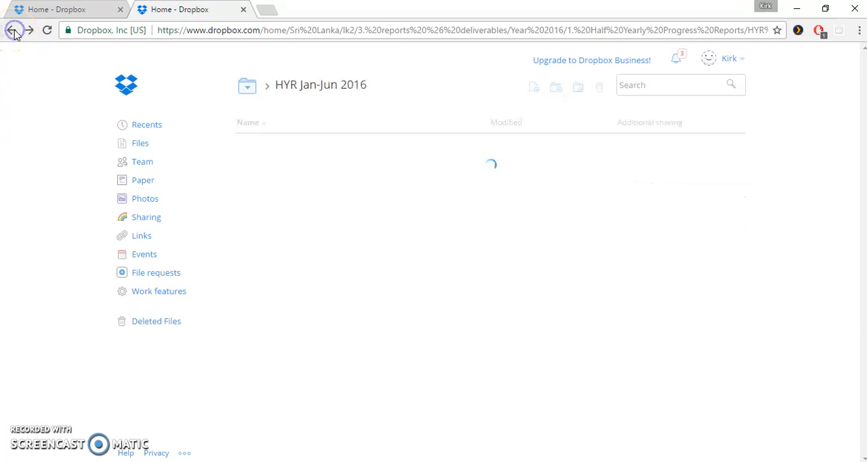
mouse_move(11, 30)
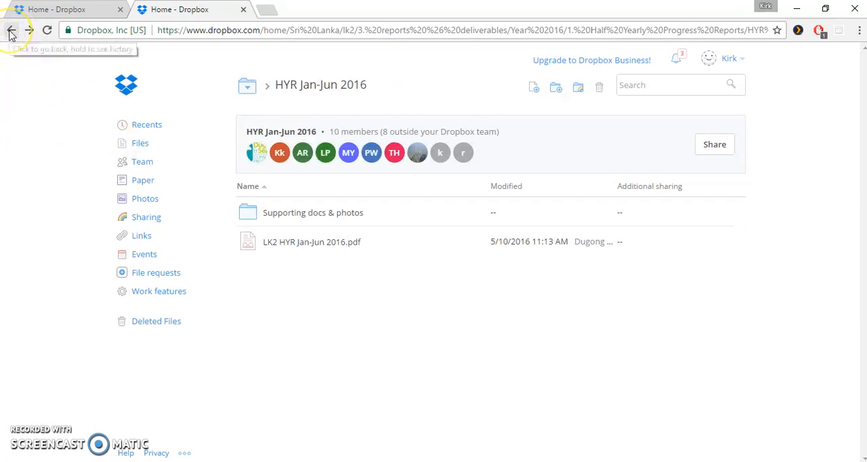
mouse_move(11, 30)
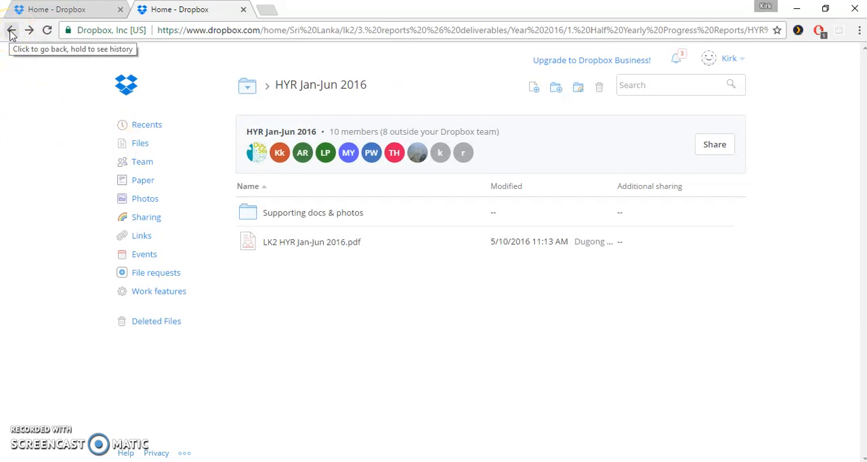
left_click(11, 29)
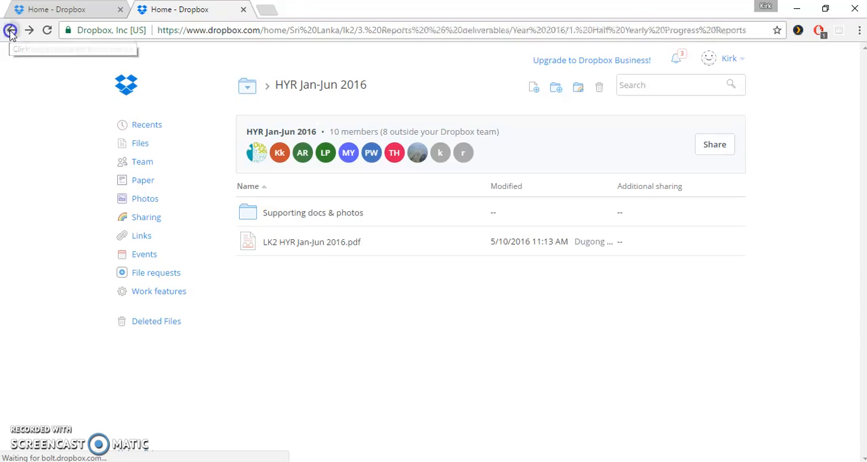
Go into the HYR Jul-Dec 2016 folder holding its Supporting docs & photos subfolder
left_click(11, 30)
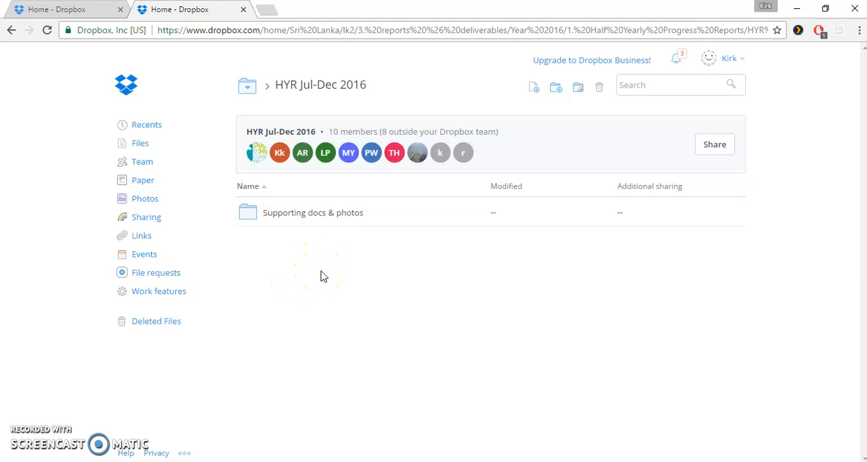
mouse_move(307, 271)
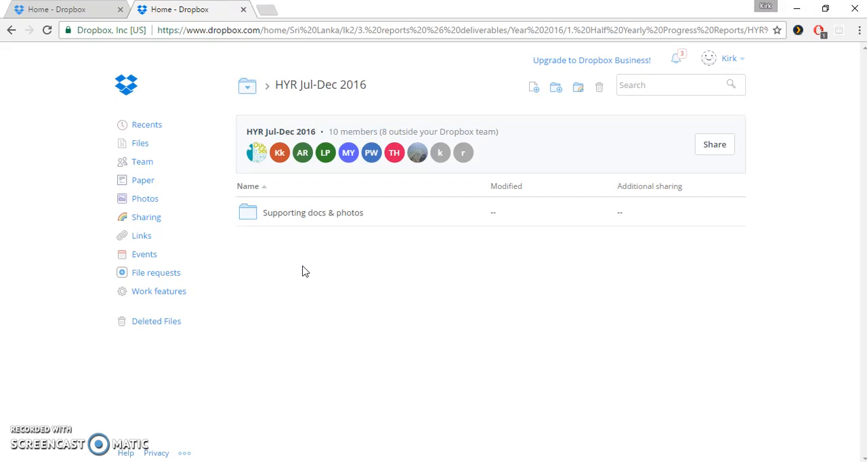
mouse_move(309, 268)
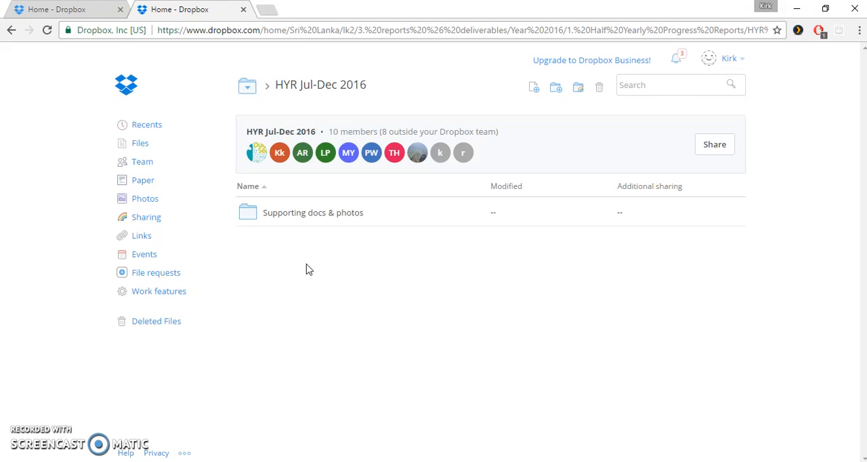
mouse_move(534, 87)
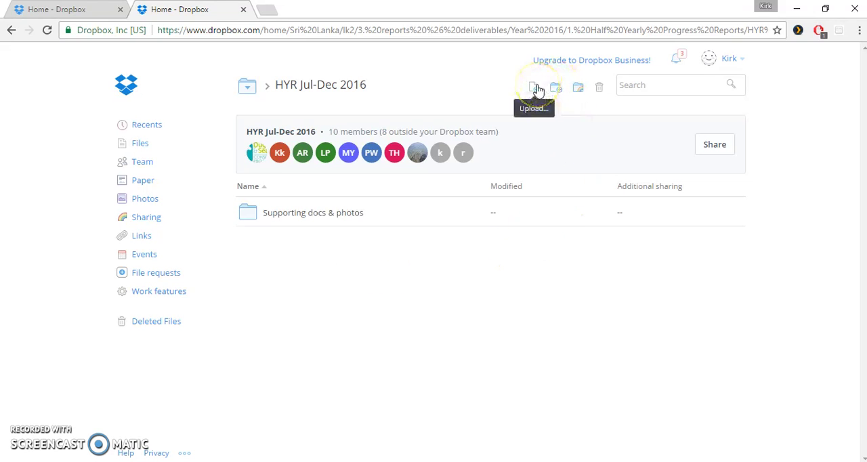
Begin an upload into HYR Jul-Dec 2016 and choose to pick files from the computer
left_click(534, 87)
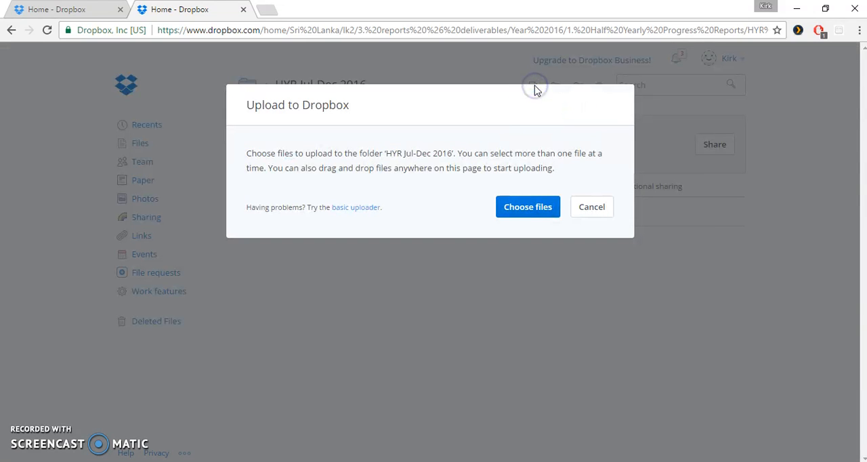
left_click(528, 205)
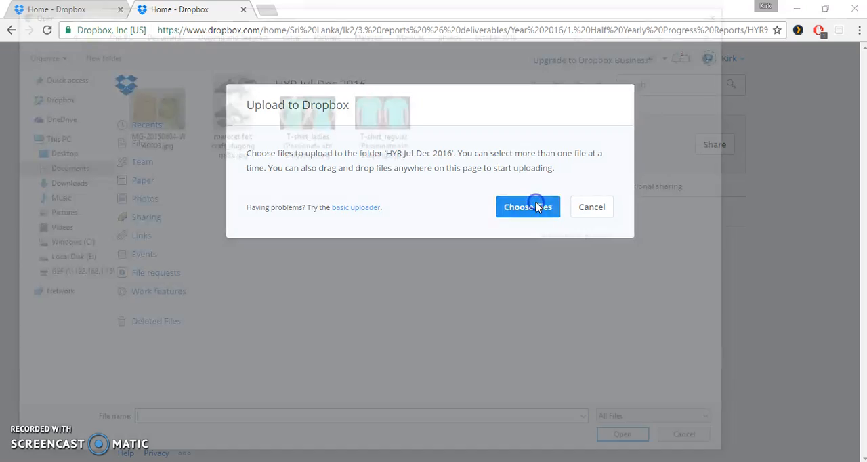
Browse the october 2016 photos folder with its four images, including two T-shirt pictures
left_click(528, 206)
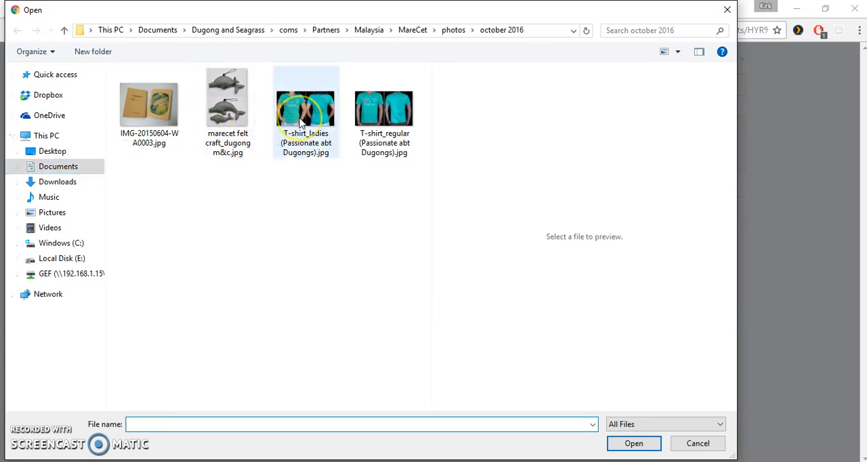
mouse_move(305, 108)
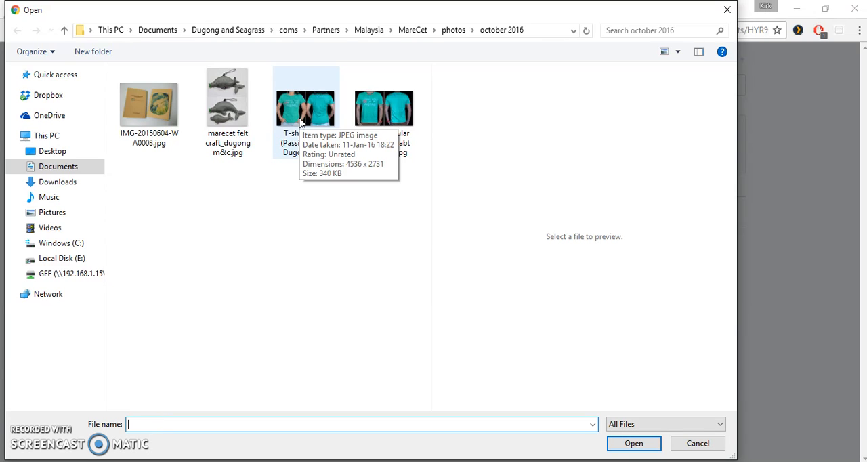
mouse_move(691, 442)
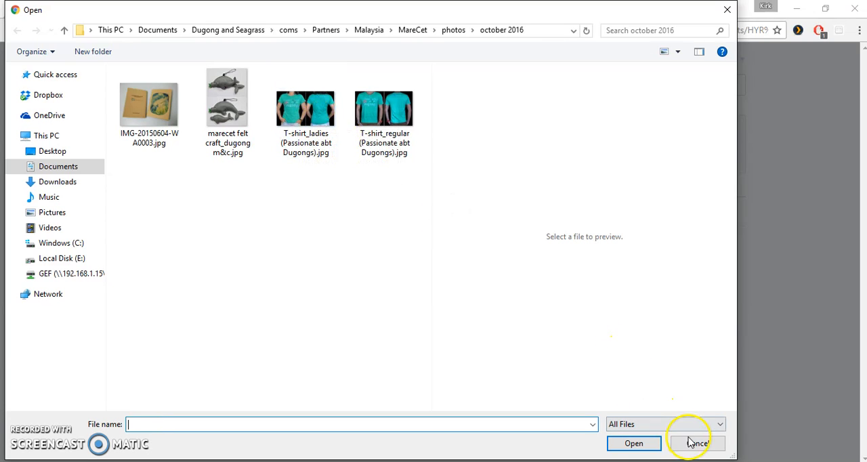
Cancel the upload and return via Year 2016 to the 2. Quarterly Expenditure Reports folder
left_click(696, 443)
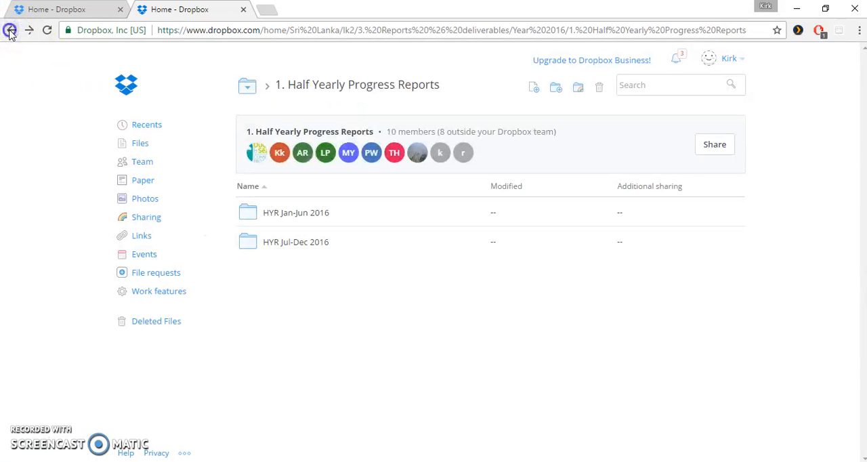
left_click(11, 30)
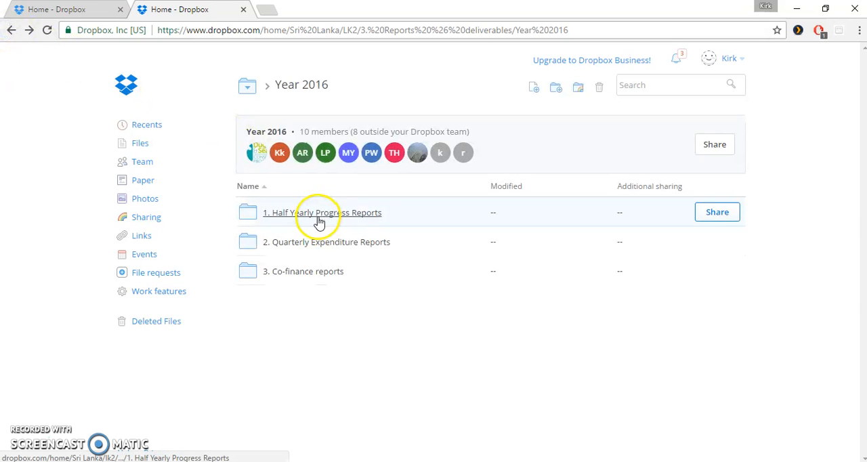
mouse_move(317, 245)
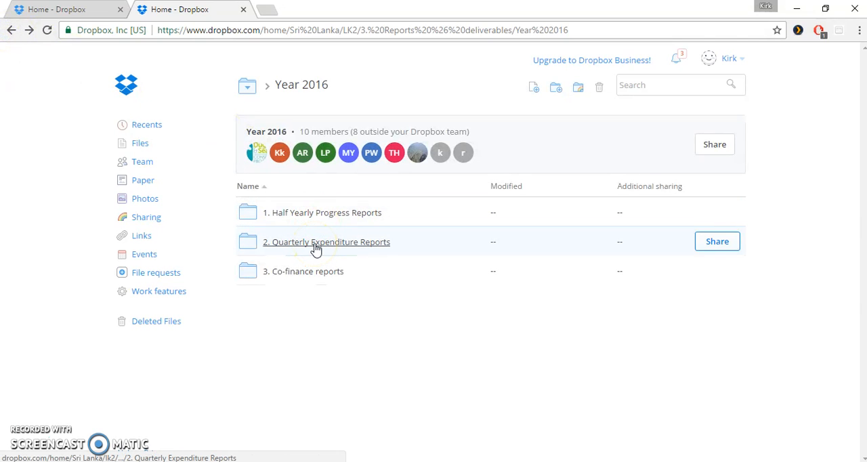
left_click(325, 241)
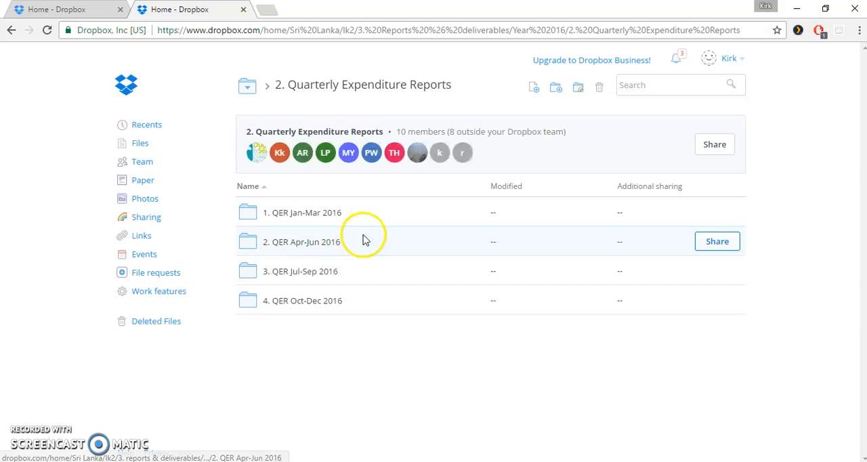
mouse_move(359, 217)
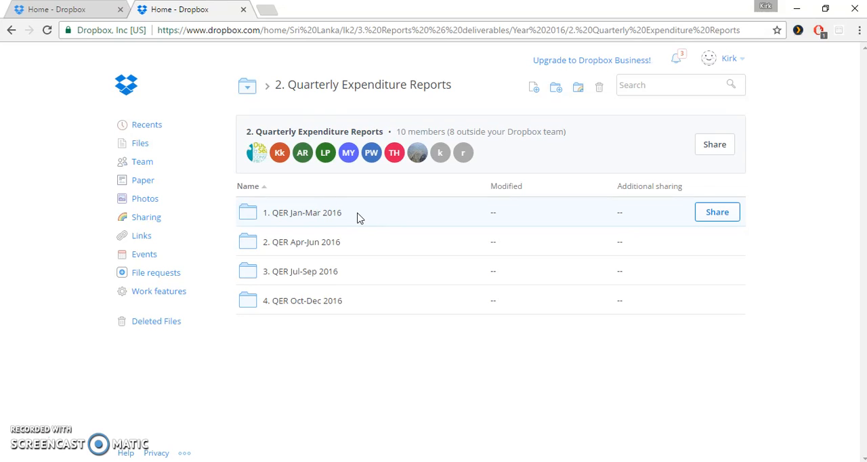
mouse_move(363, 241)
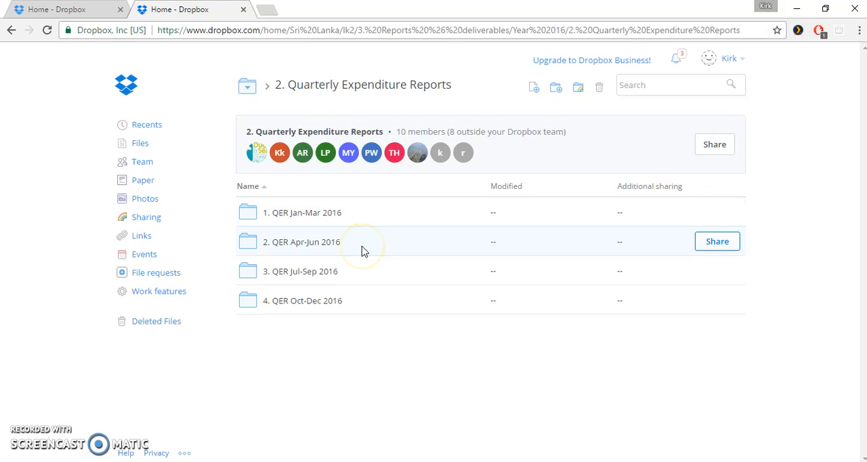
mouse_move(353, 278)
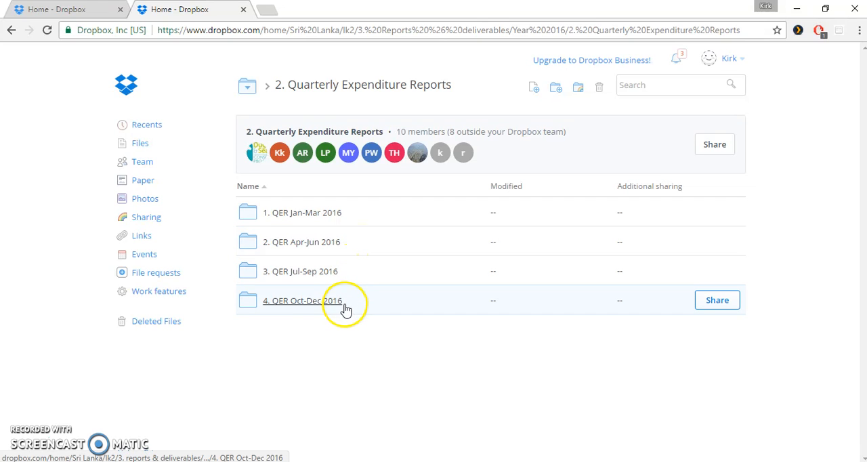
mouse_move(353, 298)
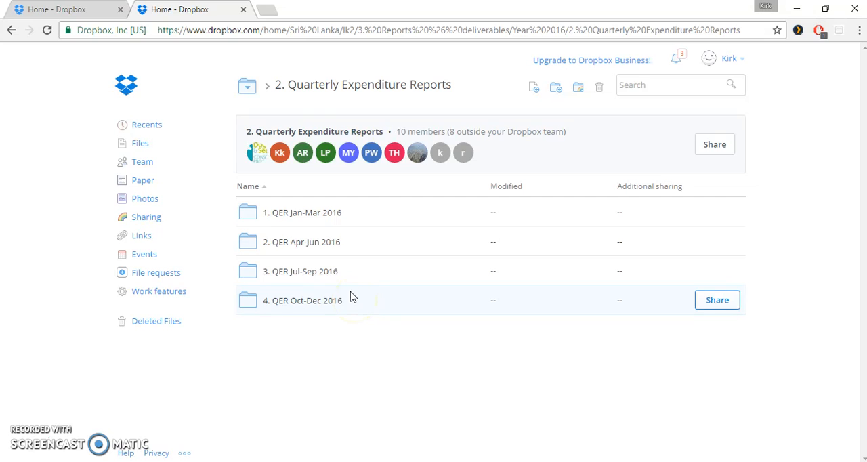
mouse_move(342, 222)
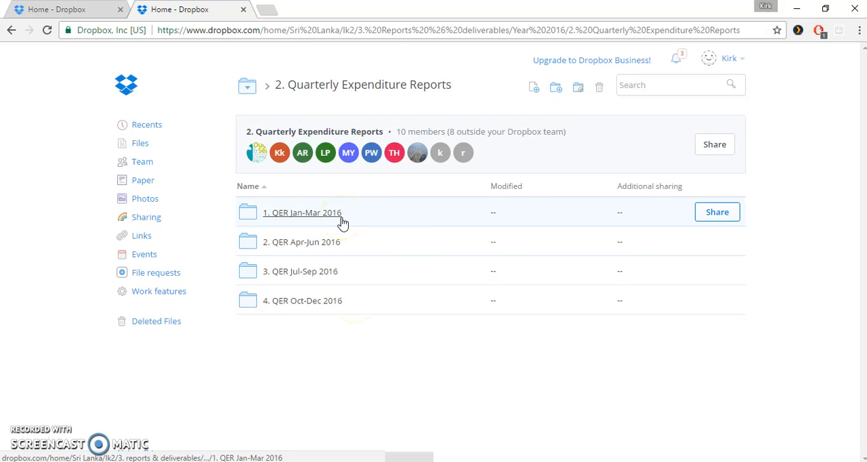
left_click(301, 211)
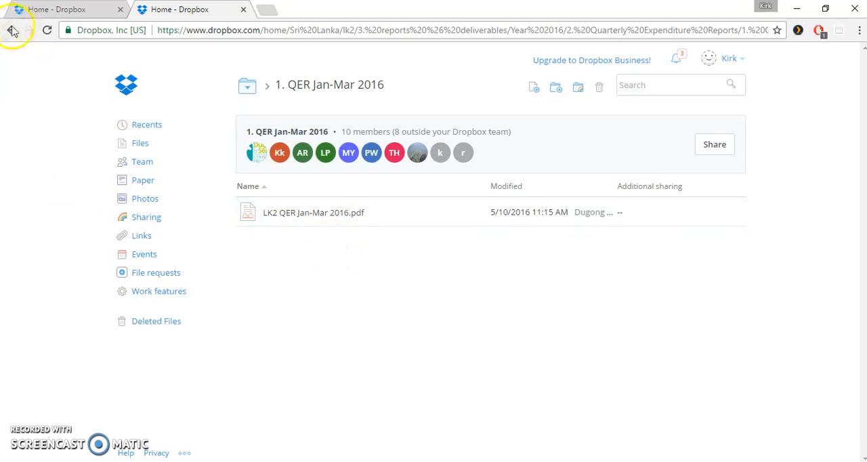
mouse_move(11, 30)
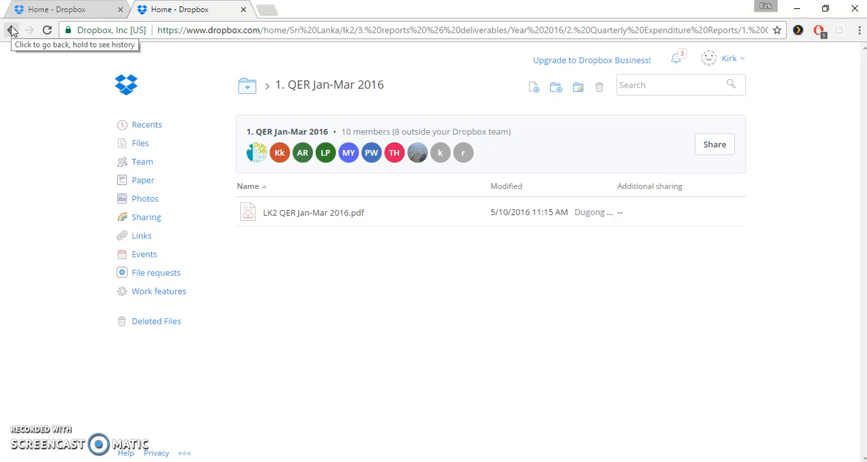
left_click(11, 30)
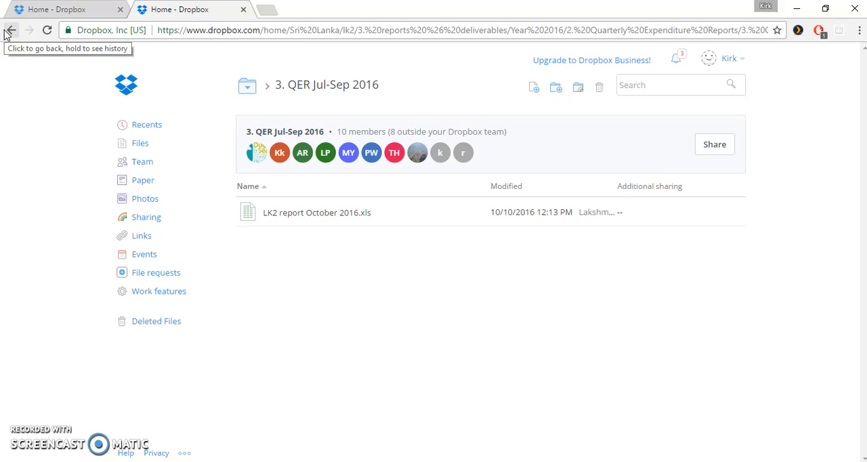
left_click(10, 30)
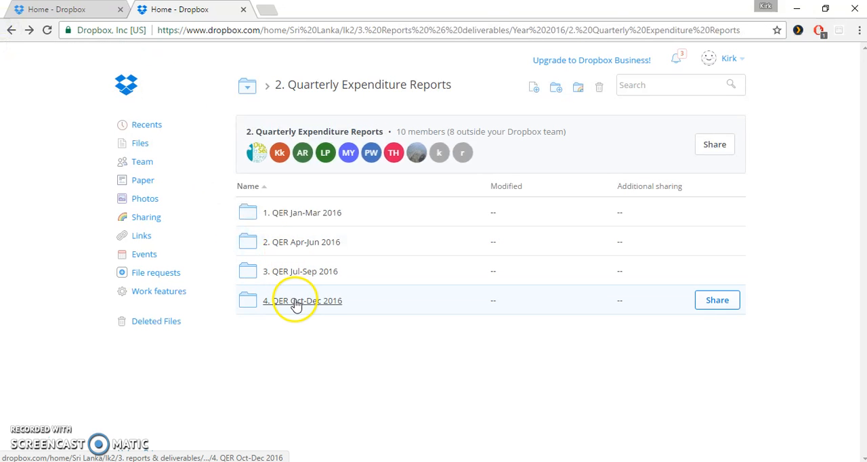
left_click(303, 300)
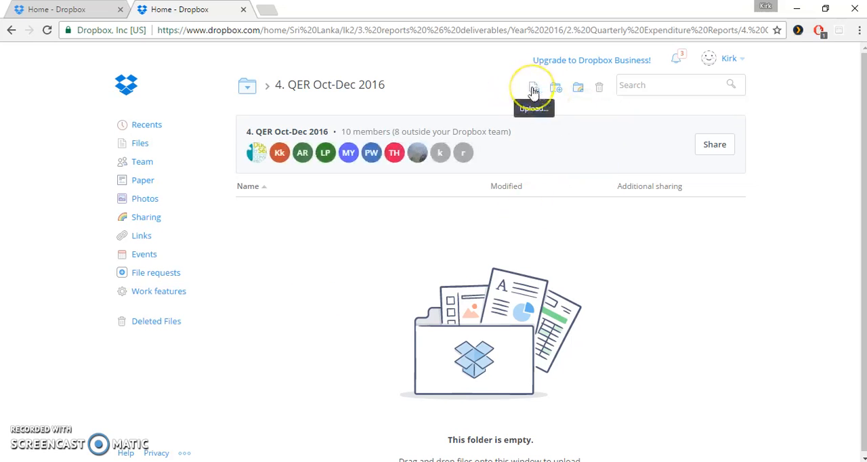
mouse_move(15, 30)
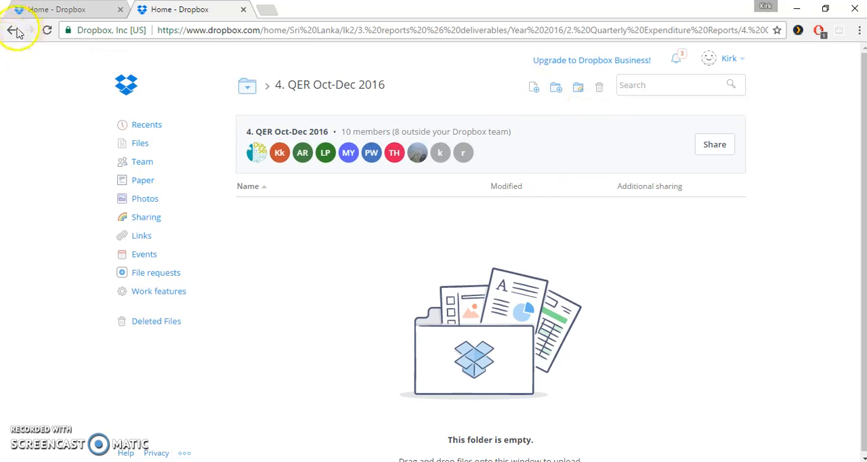
left_click(10, 30)
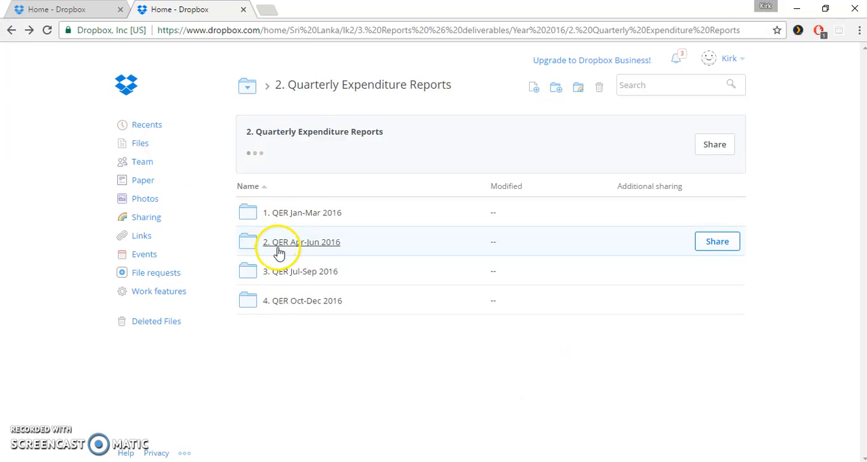
left_click(301, 241)
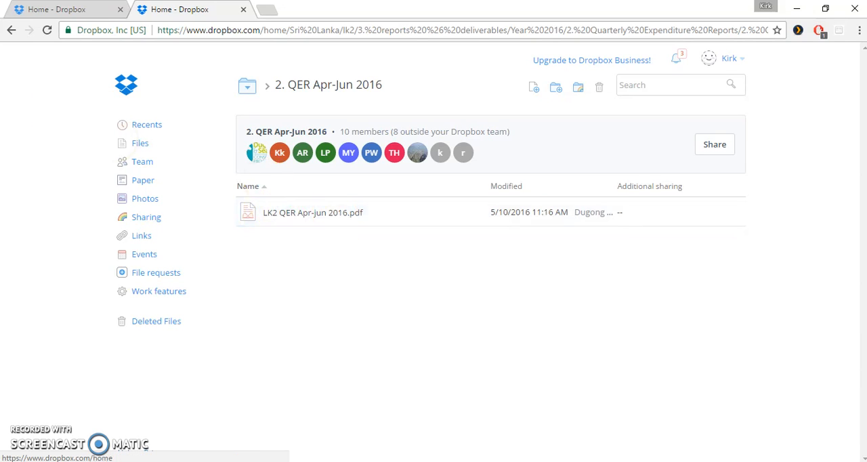
mouse_move(15, 30)
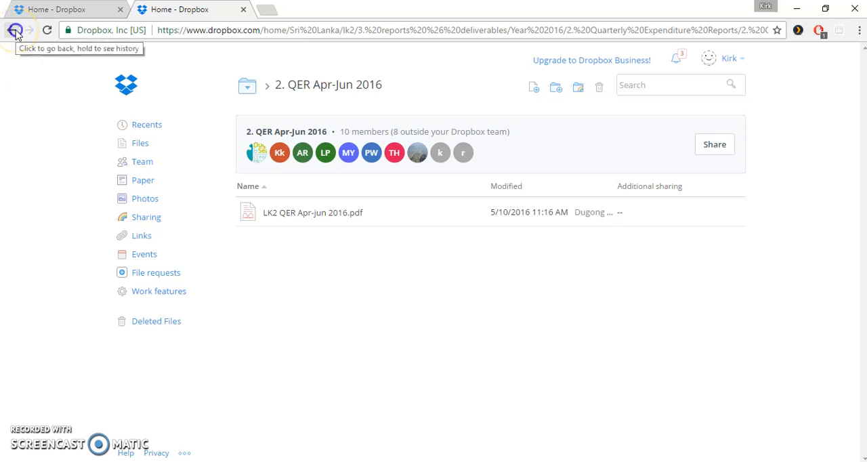
left_click(15, 30)
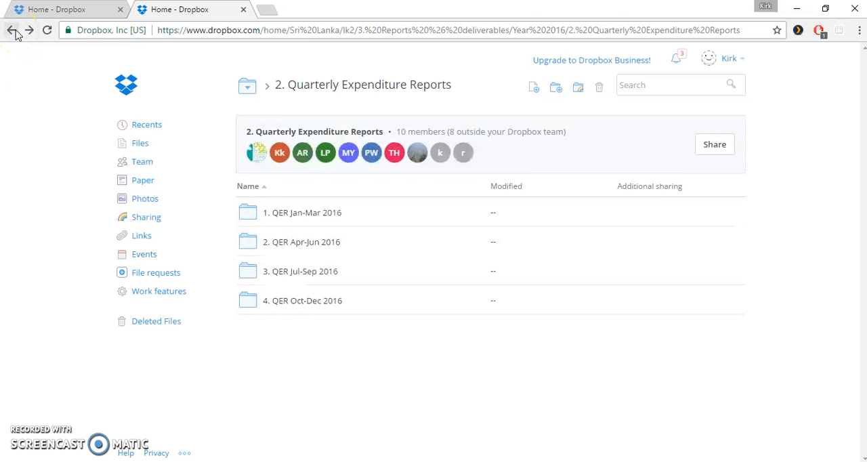
left_click(13, 30)
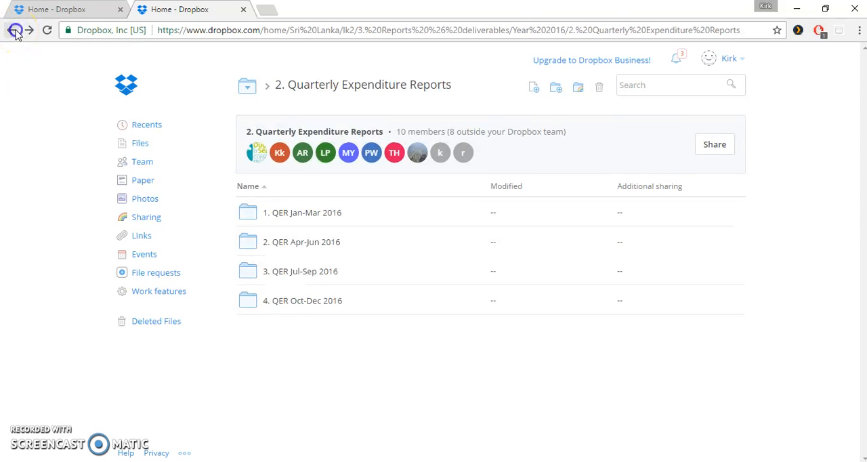
View Co-finance Jan-Jun 2016 with LK2 Jan-Jun 2016.pdf, then return to the Co-finance reports list
left_click(11, 30)
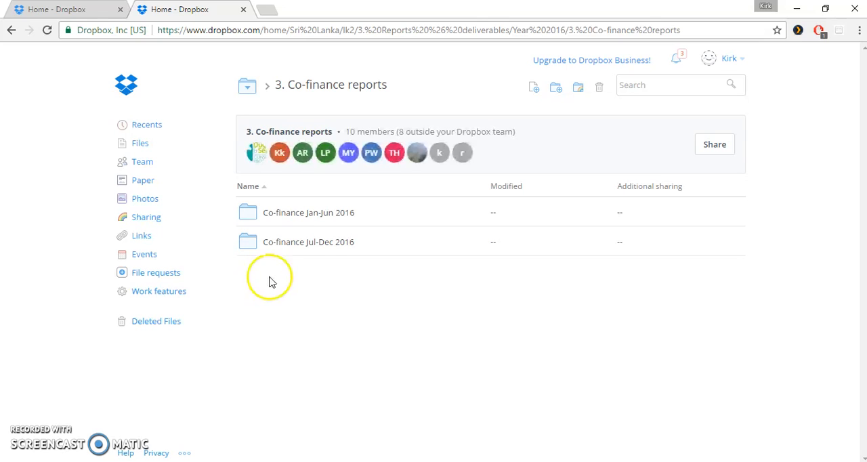
double_click(309, 211)
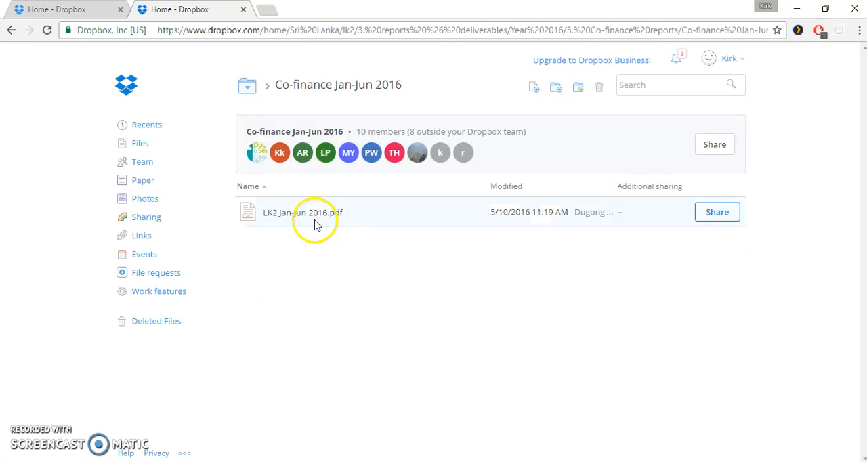
left_click(10, 30)
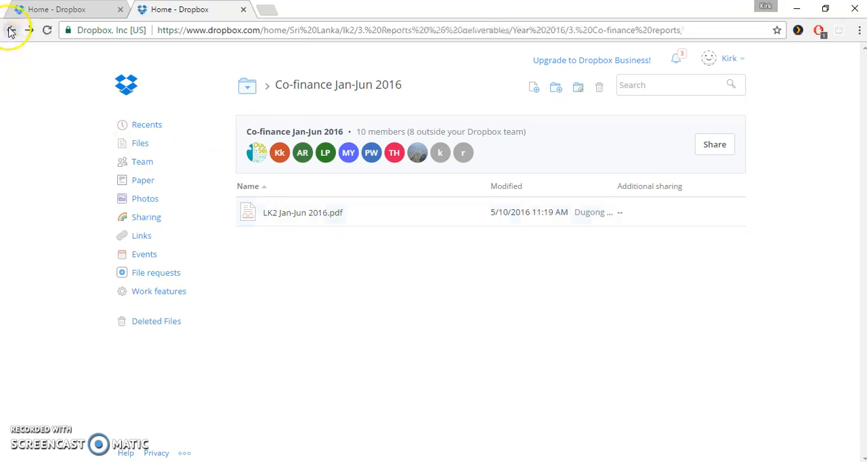
left_click(11, 30)
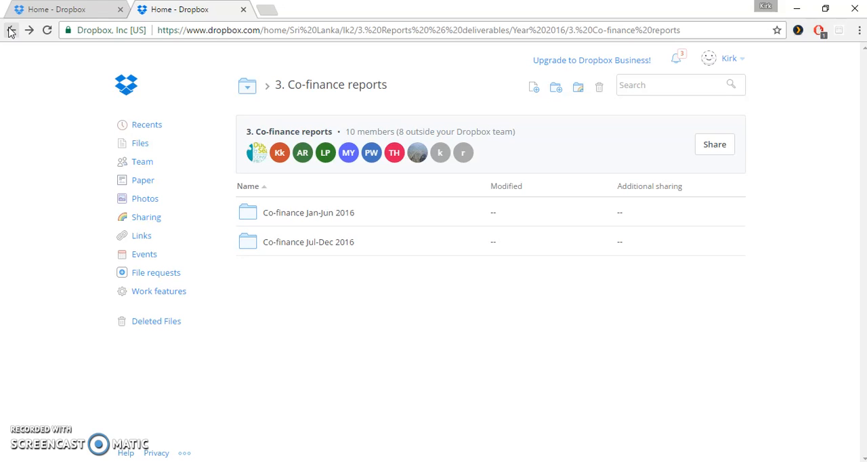
Navigate from Year 2016 up to the Sri Lanka folder listing LK1–LK8 and national feedback
left_click(10, 30)
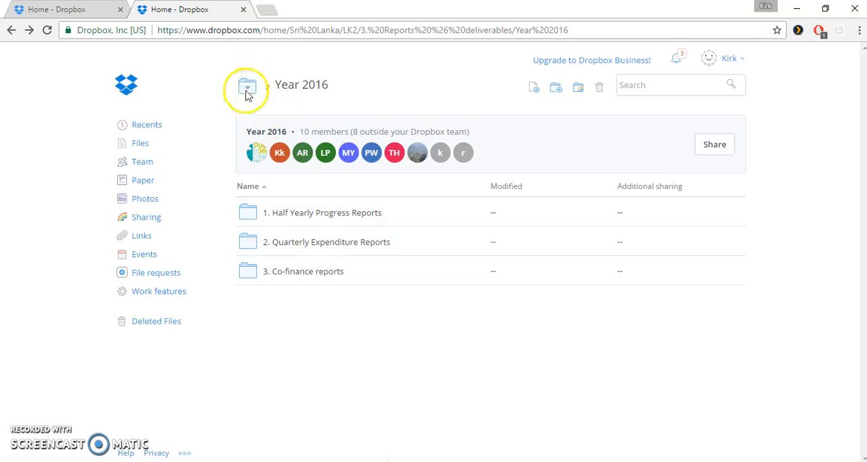
left_click(247, 85)
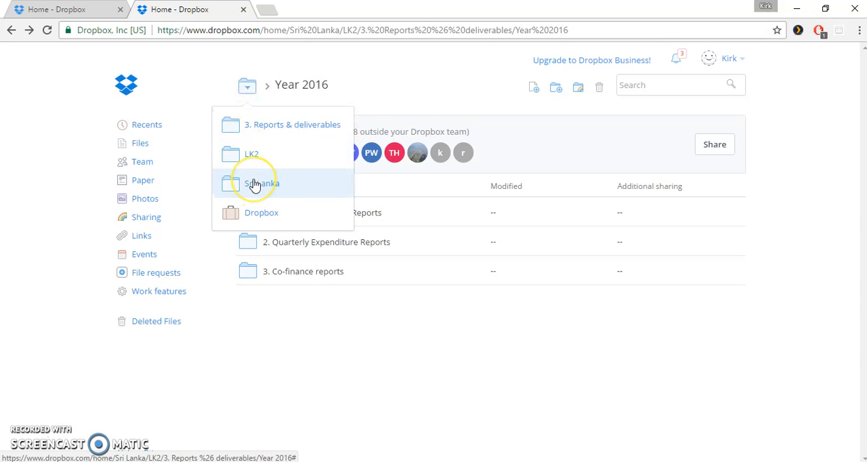
left_click(261, 185)
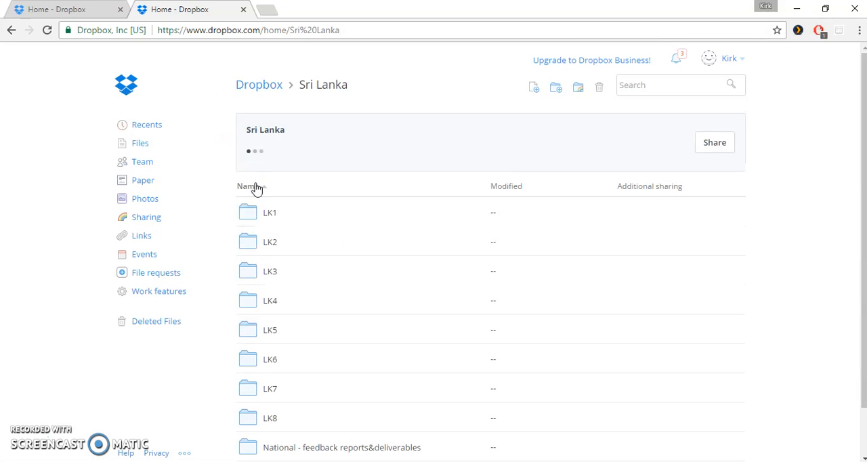